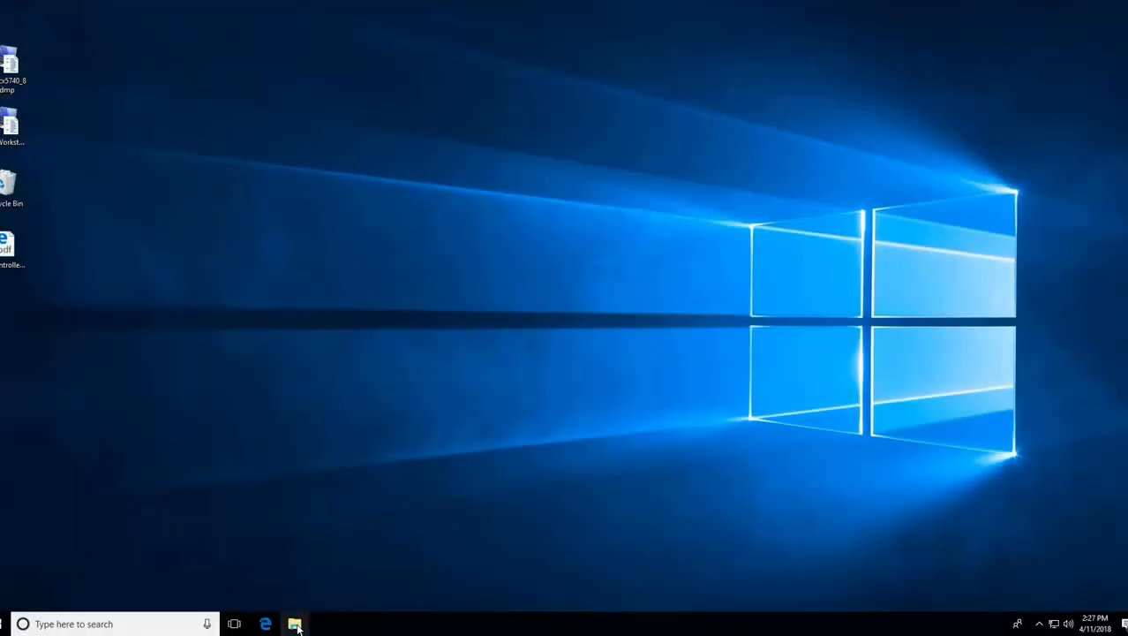
- Browse C: > Program Files (x86) > Continuum and pick the HASPRuntimeForContinuum installer
{"action": "left_click", "coordinate": [295, 624]}
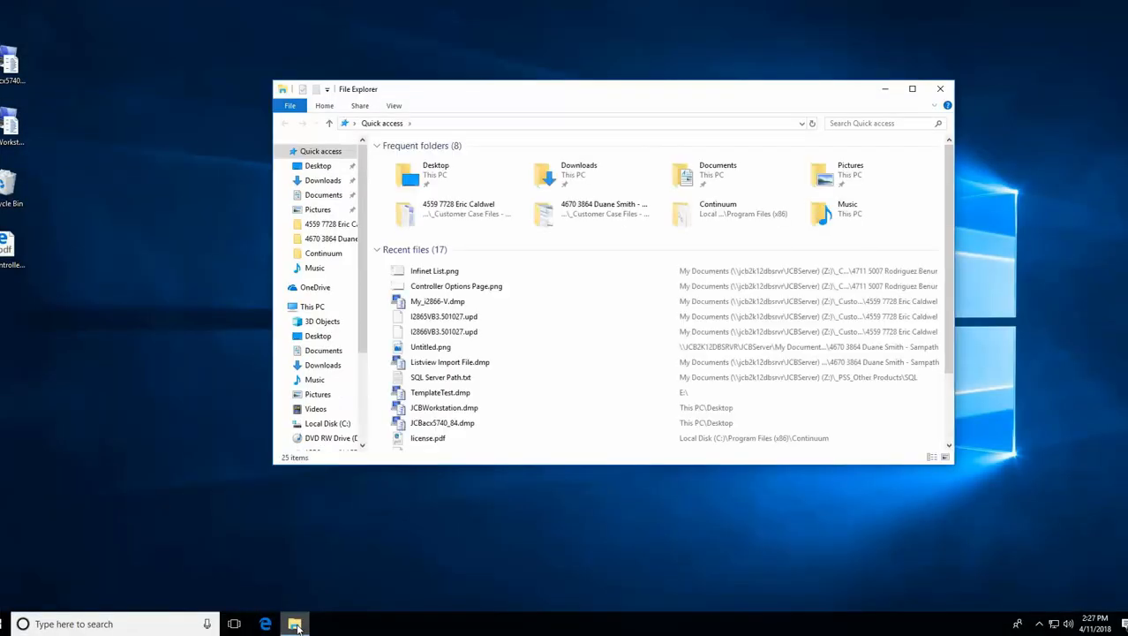
{"action": "left_click", "coordinate": [328, 424]}
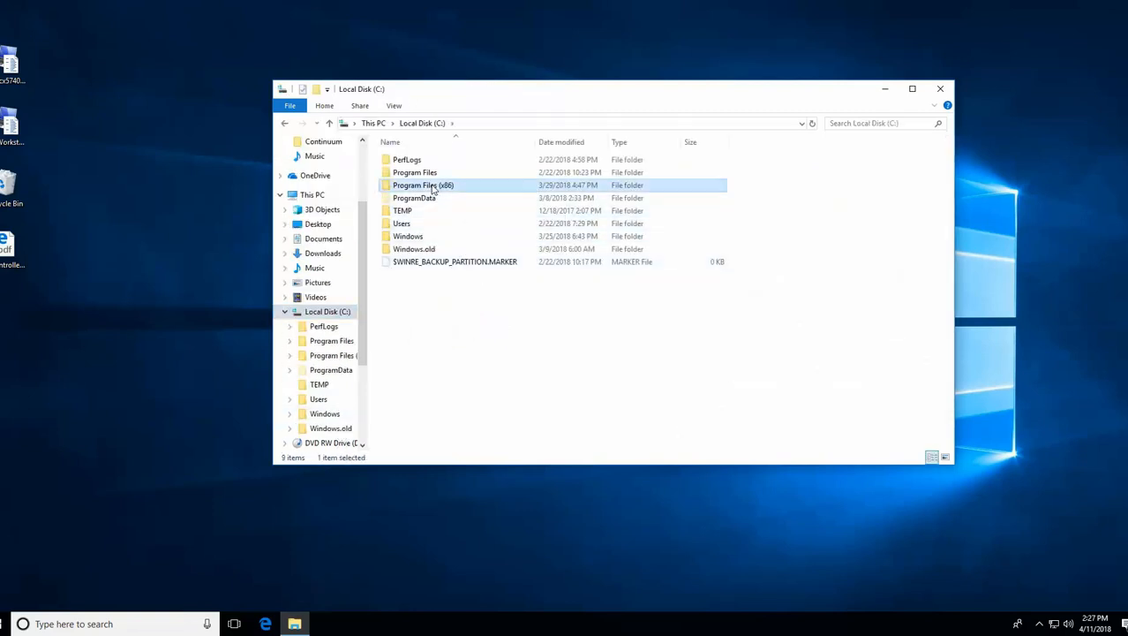
{"action": "double_click", "coordinate": [424, 186]}
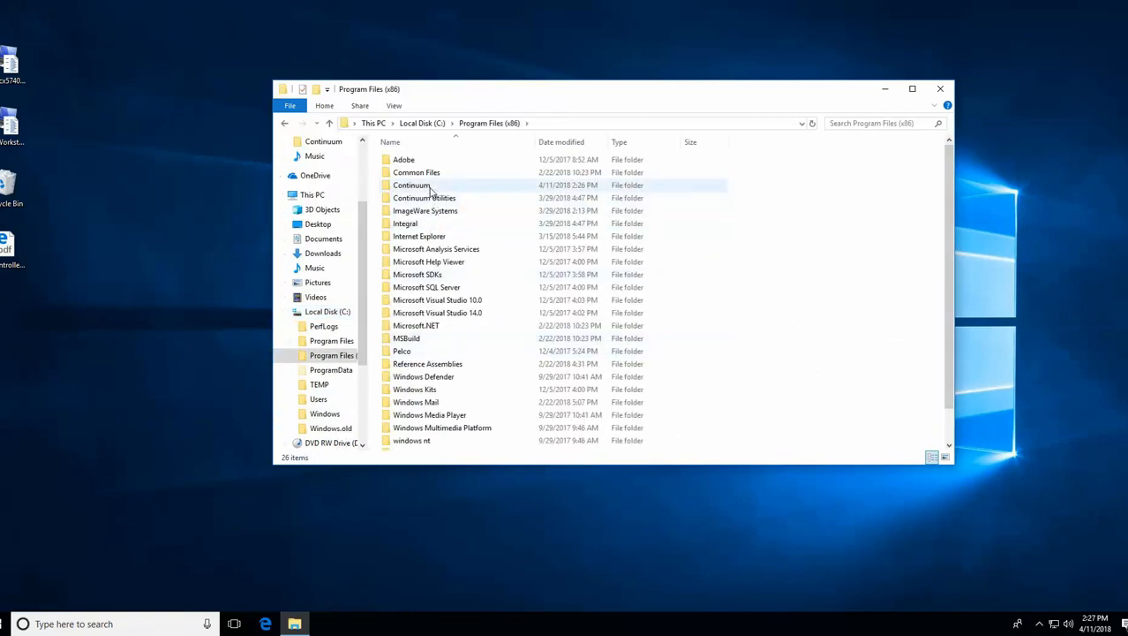
{"action": "double_click", "coordinate": [410, 185]}
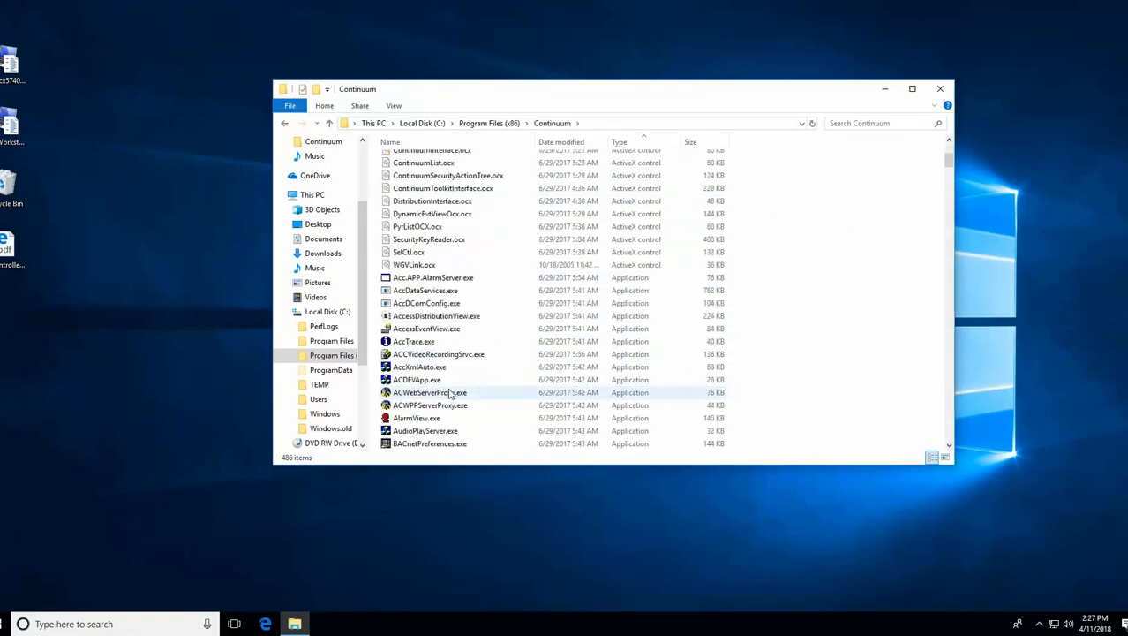
{"action": "scroll", "scroll_direction": "down", "scroll_amount": 3}
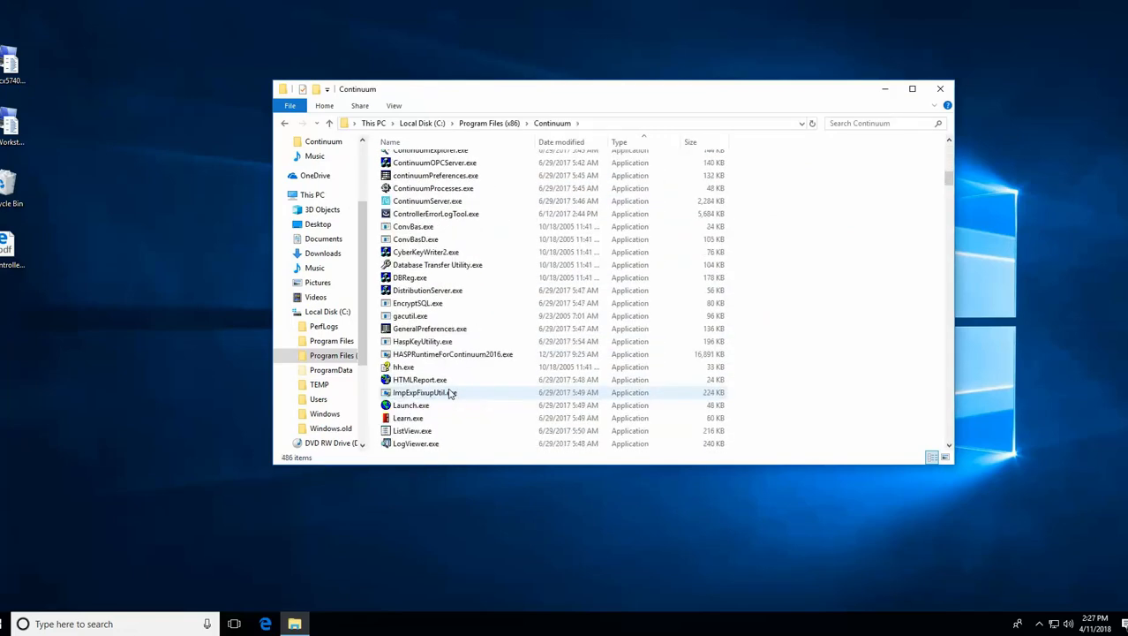
{"action": "left_click", "coordinate": [452, 353]}
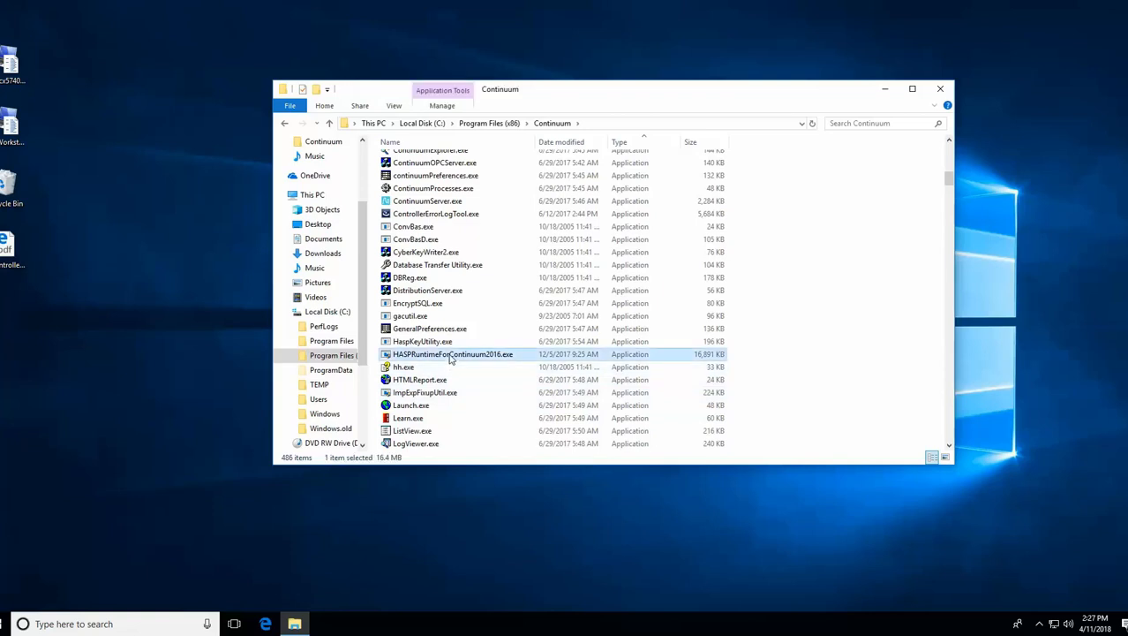
{"action": "right_click", "coordinate": [452, 353]}
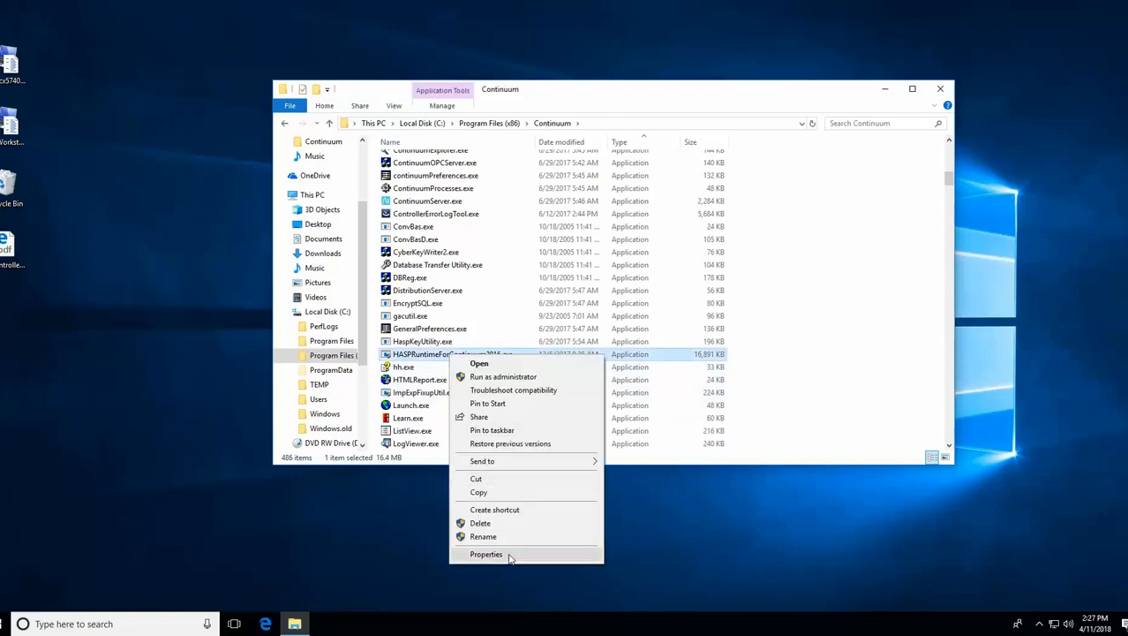
{"action": "left_click", "coordinate": [488, 555]}
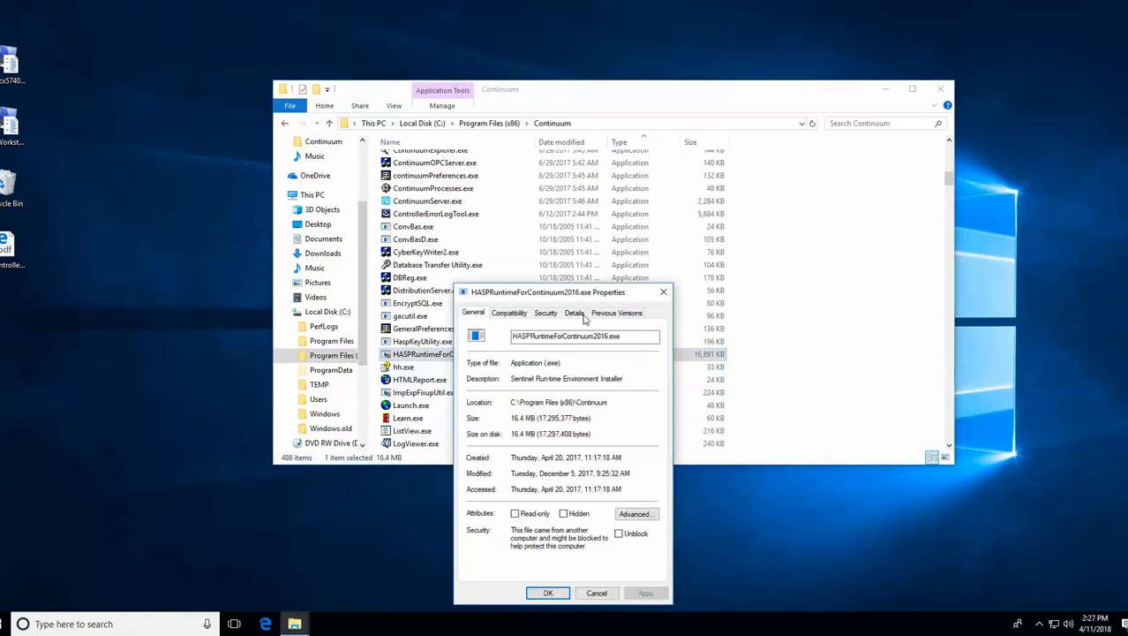
{"action": "left_click", "coordinate": [574, 310]}
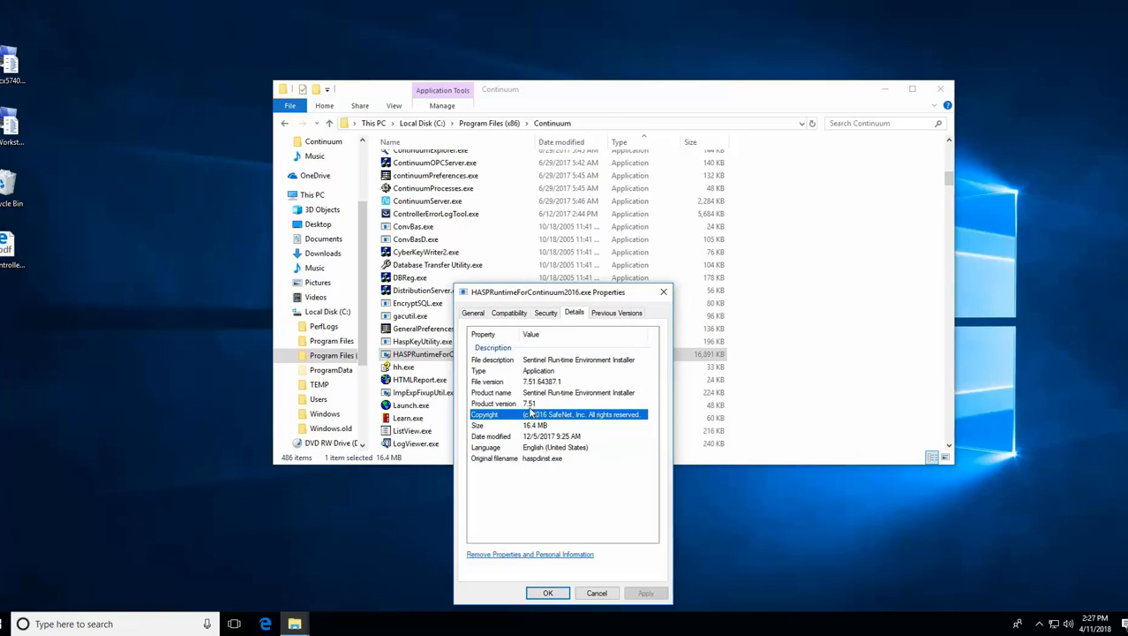
{"action": "left_click", "coordinate": [529, 402]}
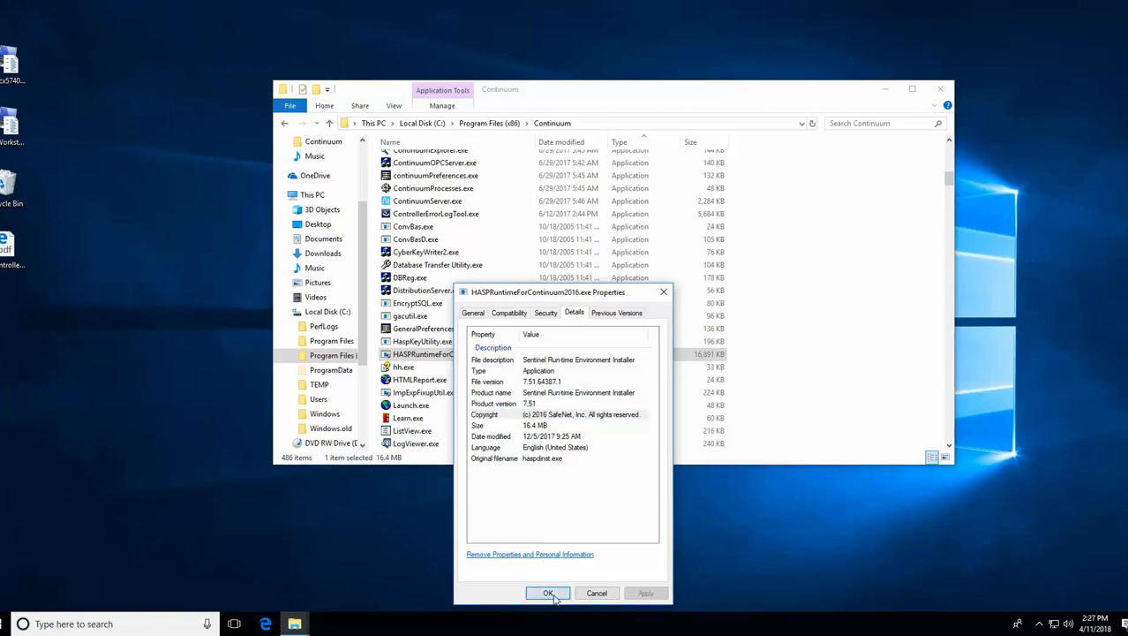
{"action": "left_click", "coordinate": [547, 593]}
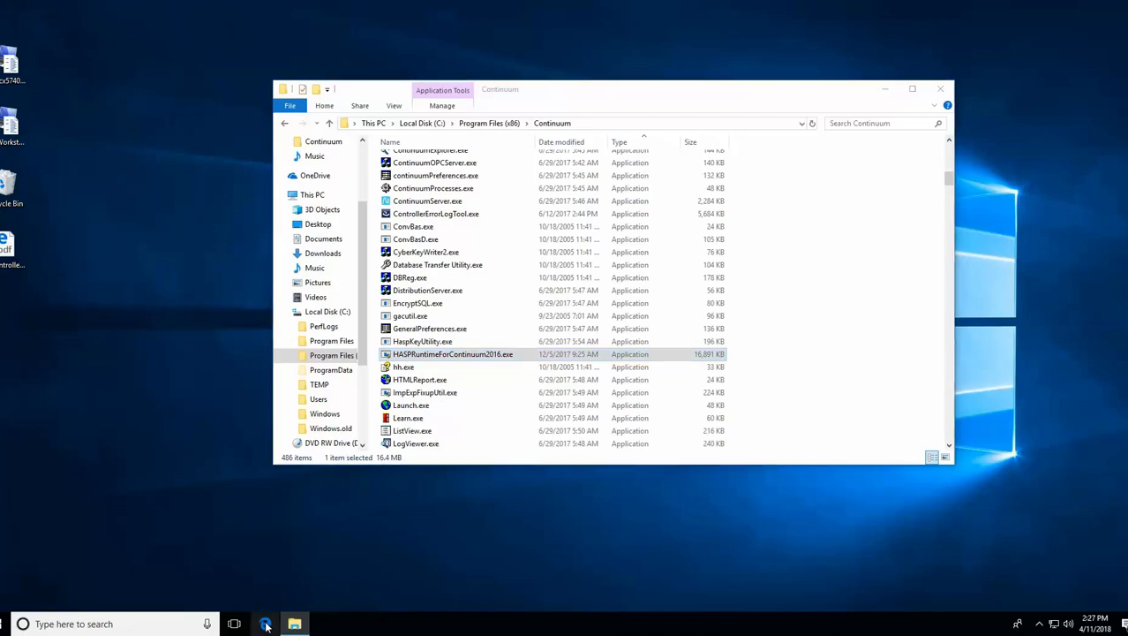
{"action": "left_click", "coordinate": [264, 624]}
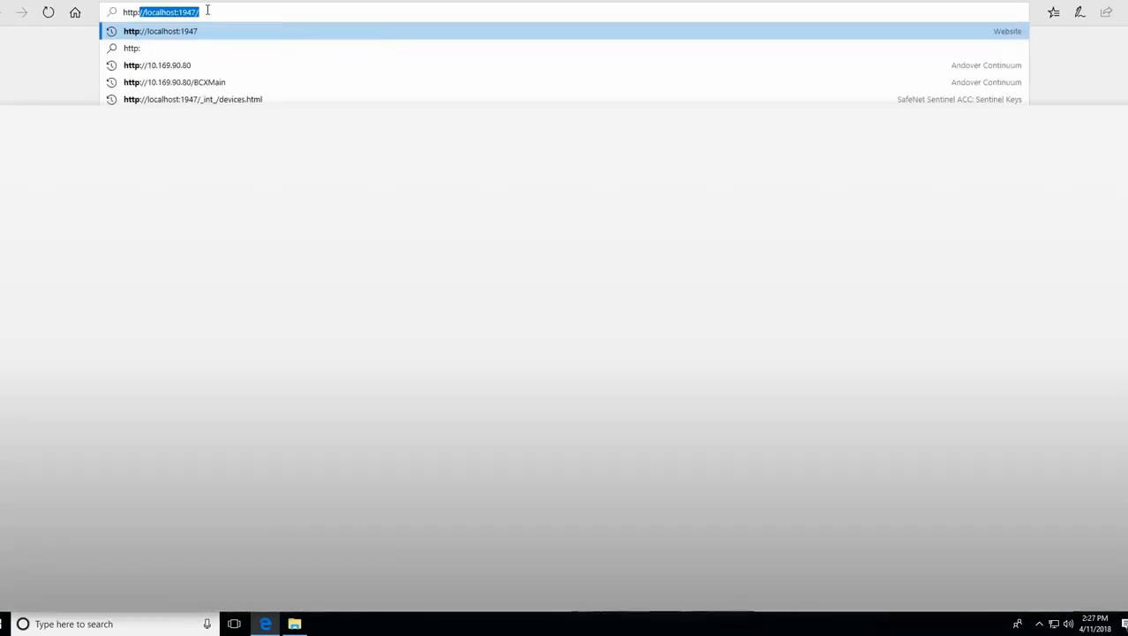
{"action": "type", "text": "http:\\\\localhost:1947"}
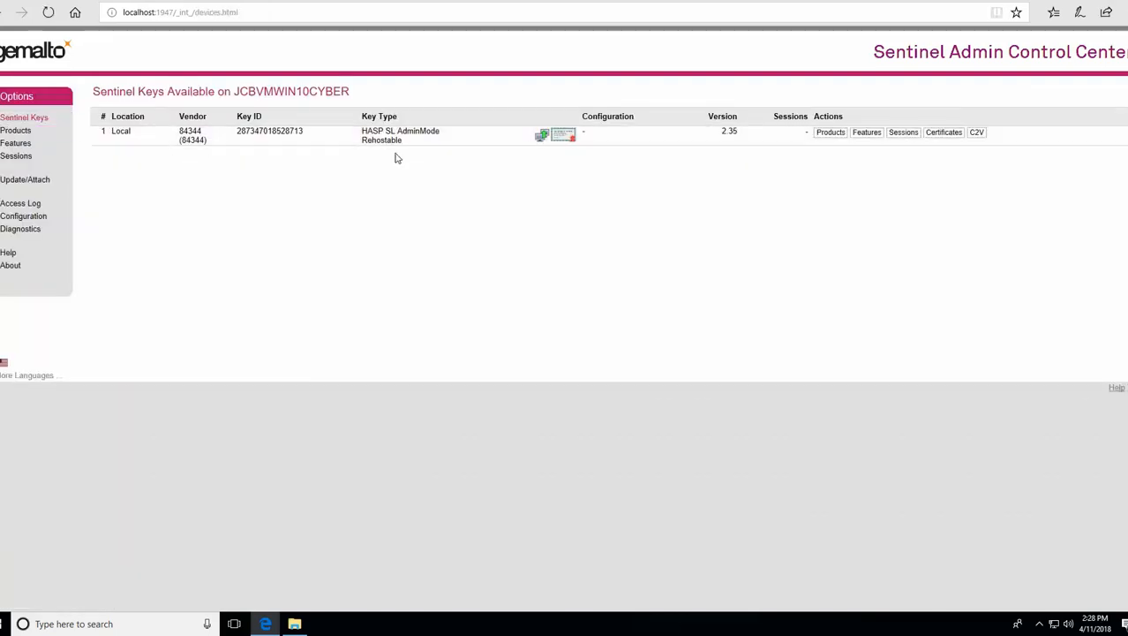
{"action": "double_click", "coordinate": [381, 141]}
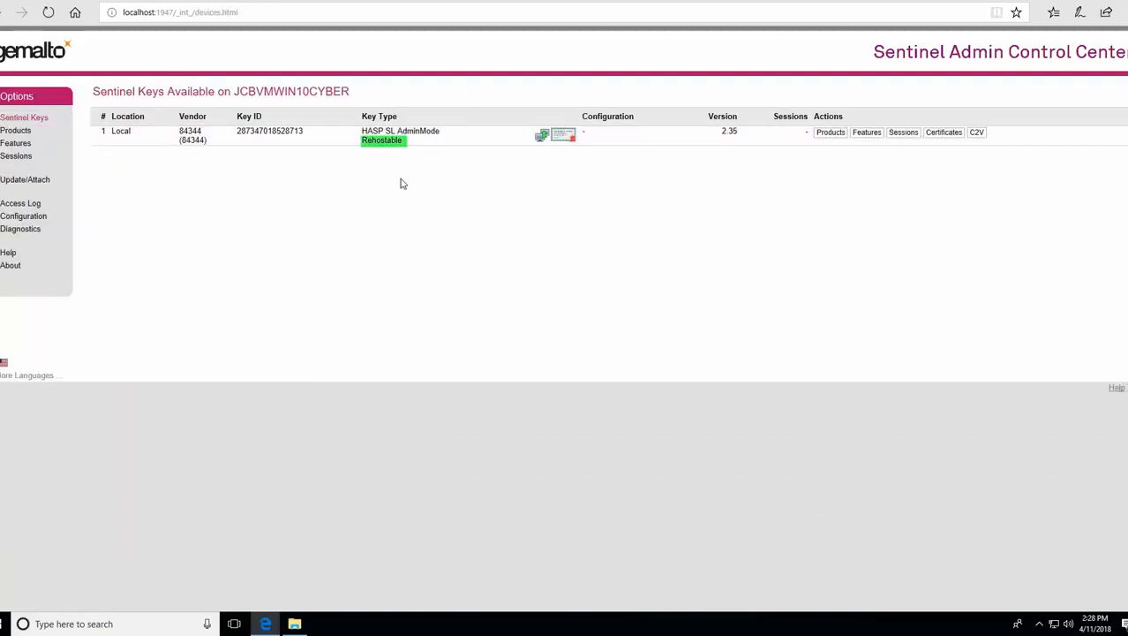
{"action": "mouse_move", "coordinate": [398, 169]}
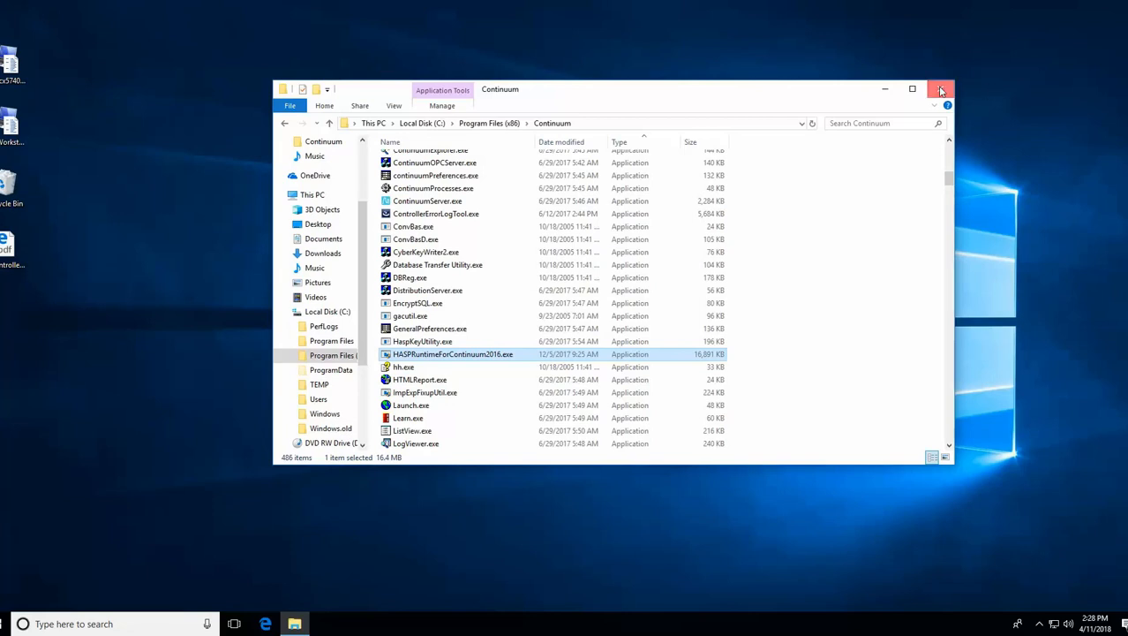
{"action": "left_click", "coordinate": [940, 89]}
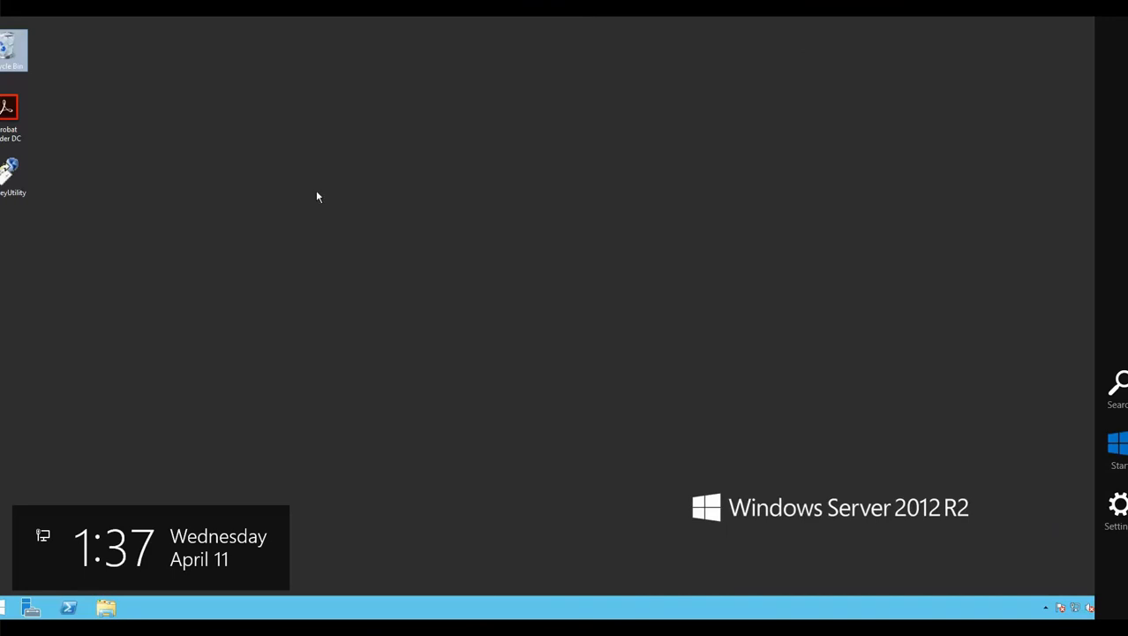
{"action": "mouse_move", "coordinate": [10, 67]}
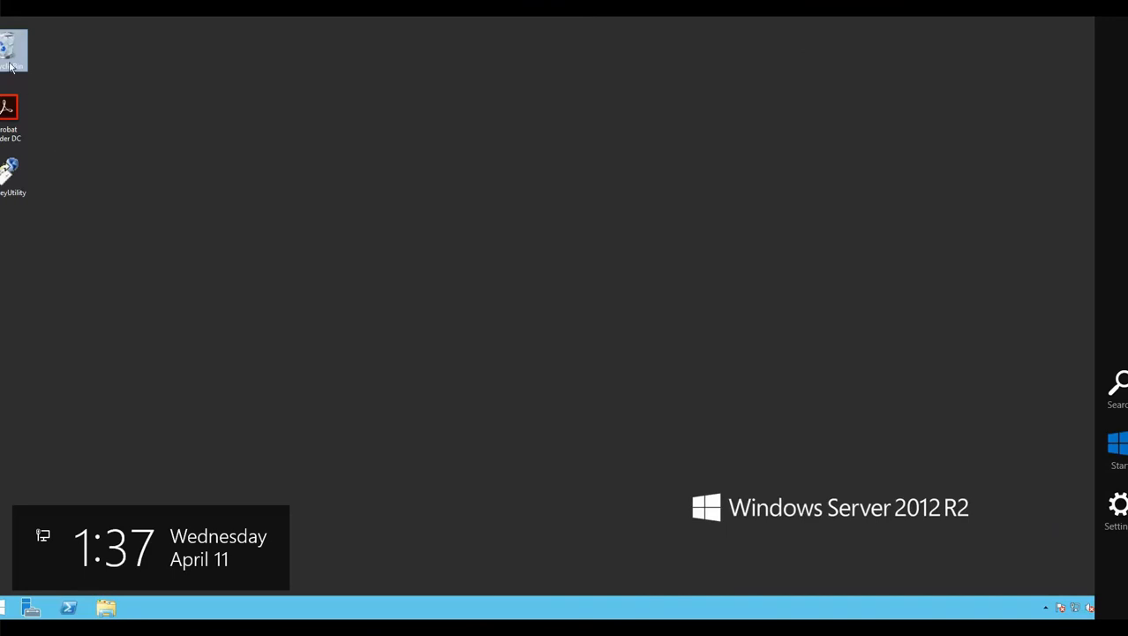
{"action": "mouse_move", "coordinate": [7, 182]}
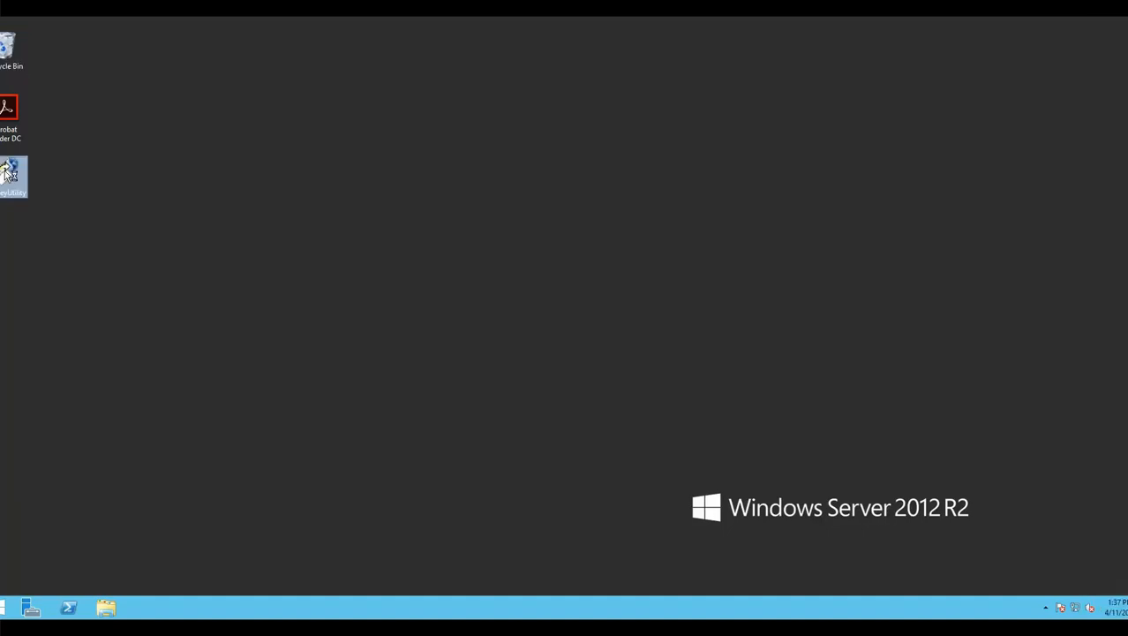
{"action": "mouse_move", "coordinate": [286, 185]}
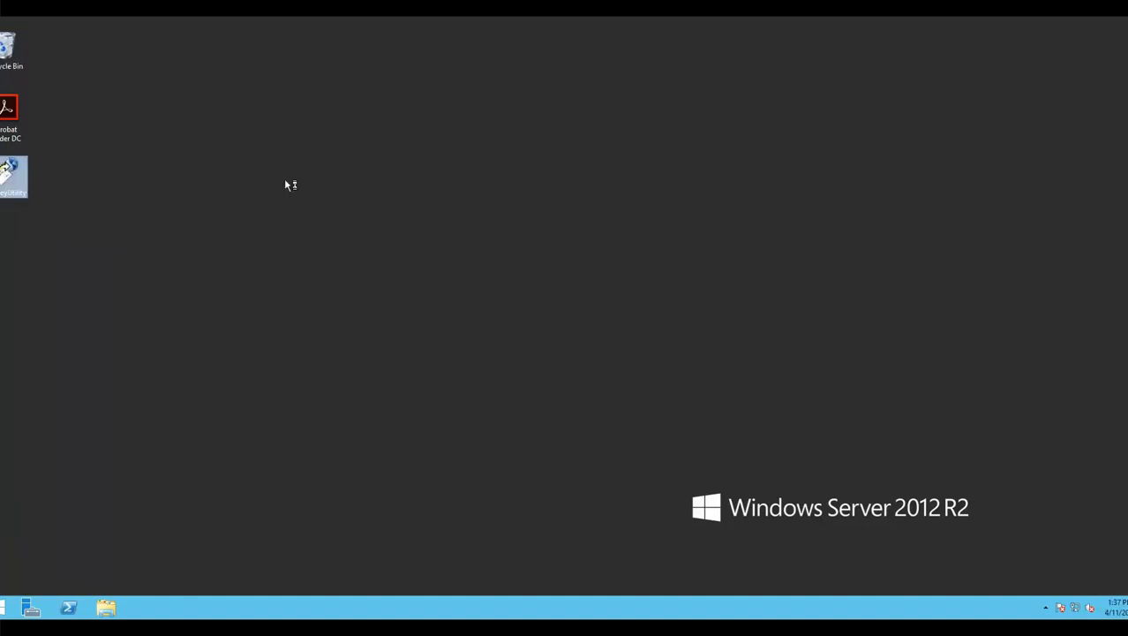
{"action": "mouse_move", "coordinate": [311, 187]}
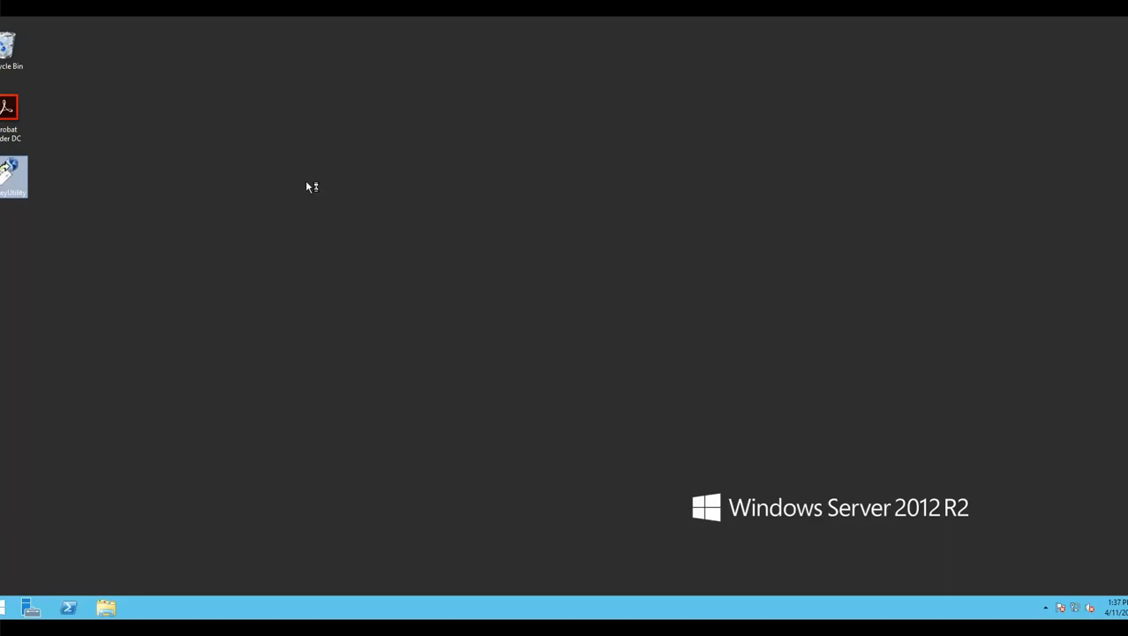
{"action": "mouse_move", "coordinate": [243, 163]}
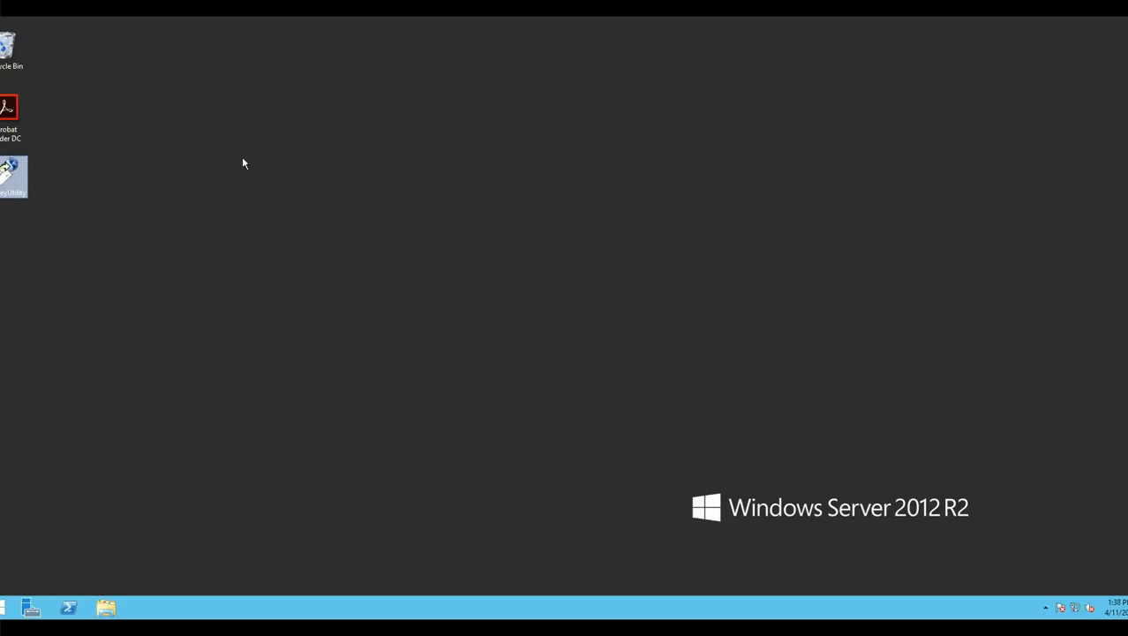
- Launch RUS from the desktop shortcut and go to its Transfer License steps
{"action": "double_click", "coordinate": [14, 176]}
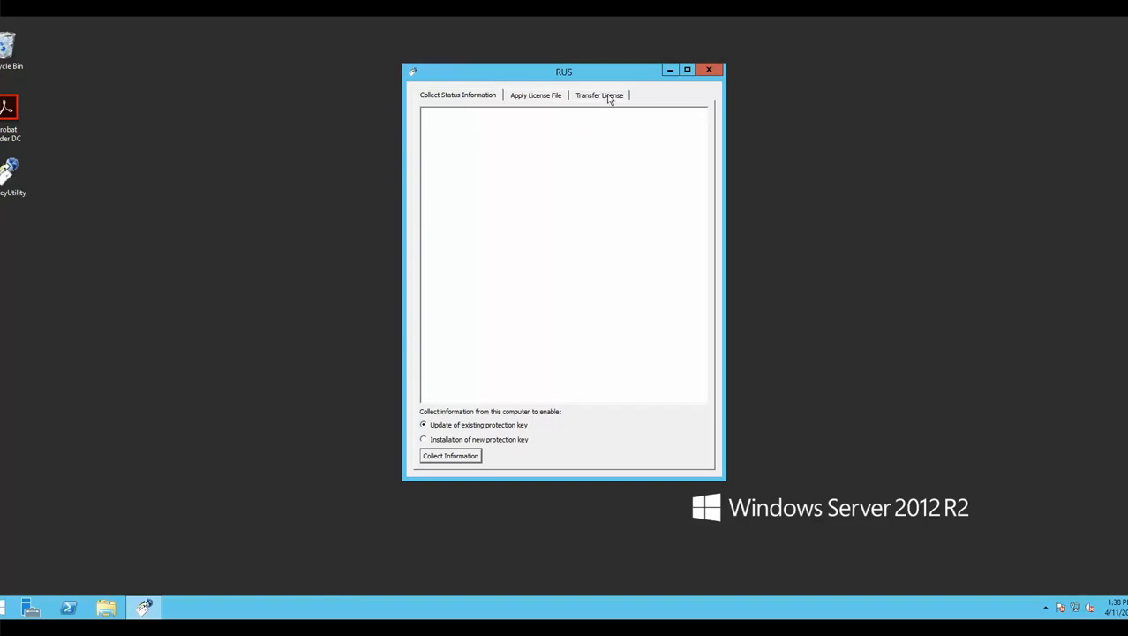
{"action": "left_click", "coordinate": [600, 95]}
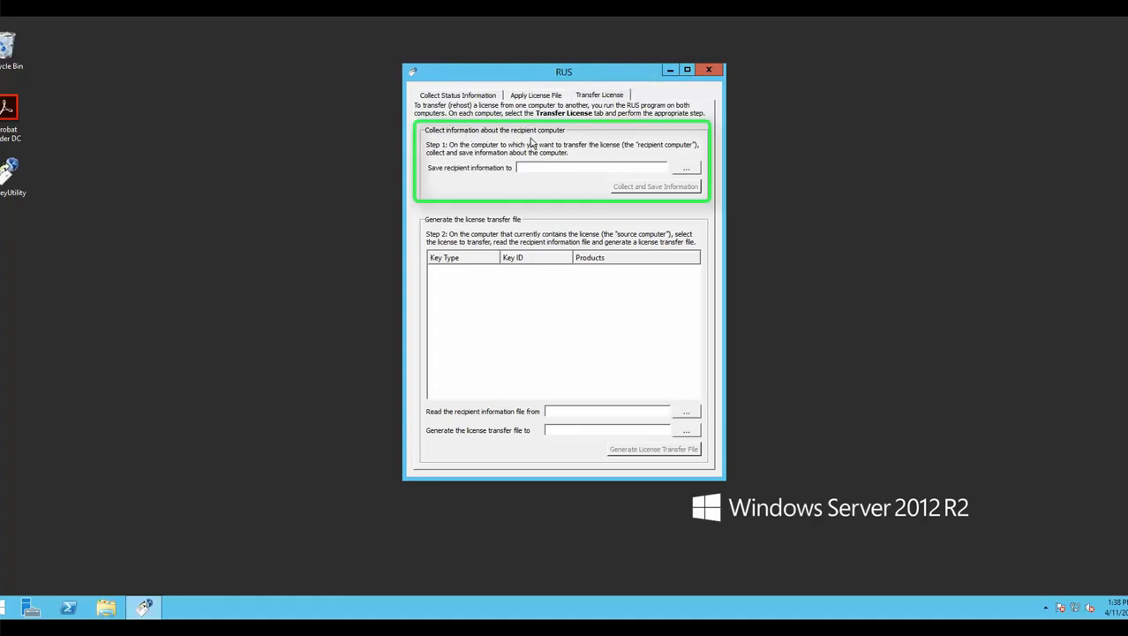
{"action": "mouse_move", "coordinate": [695, 176]}
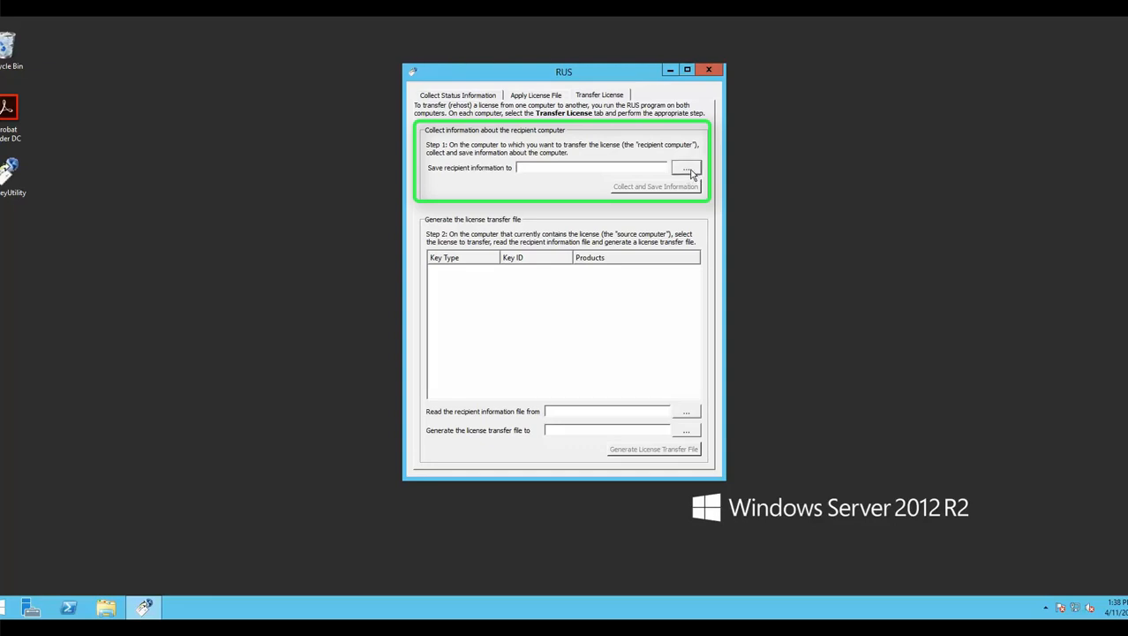
- Name the recipient information file 'Destination Host PC' and save it to the Desktop
{"action": "left_click", "coordinate": [687, 167]}
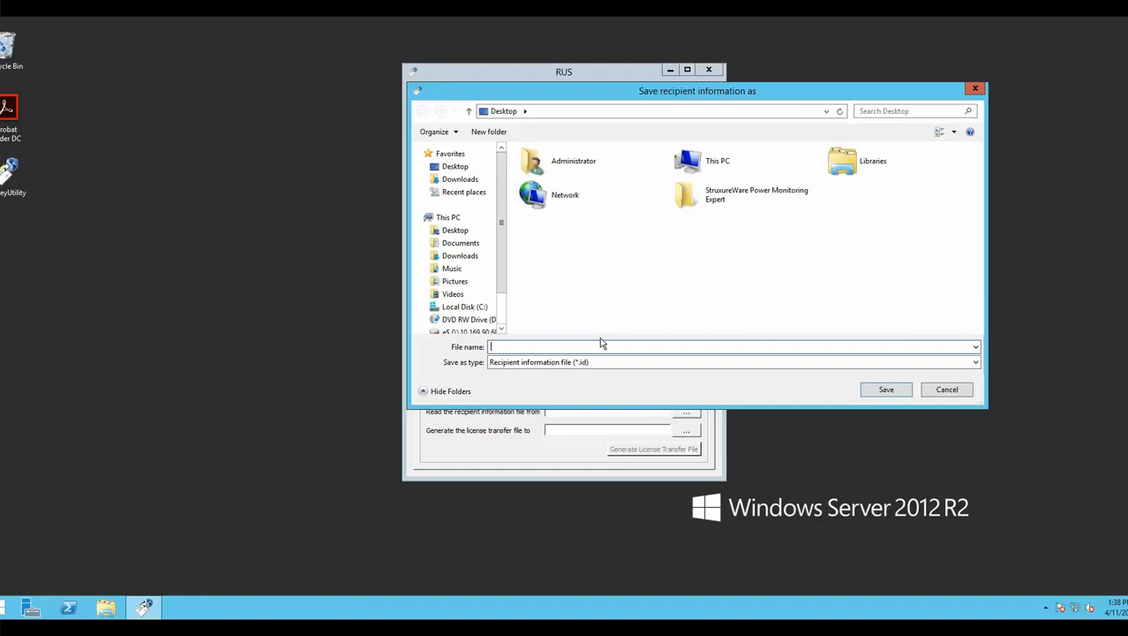
{"action": "mouse_move", "coordinate": [731, 141]}
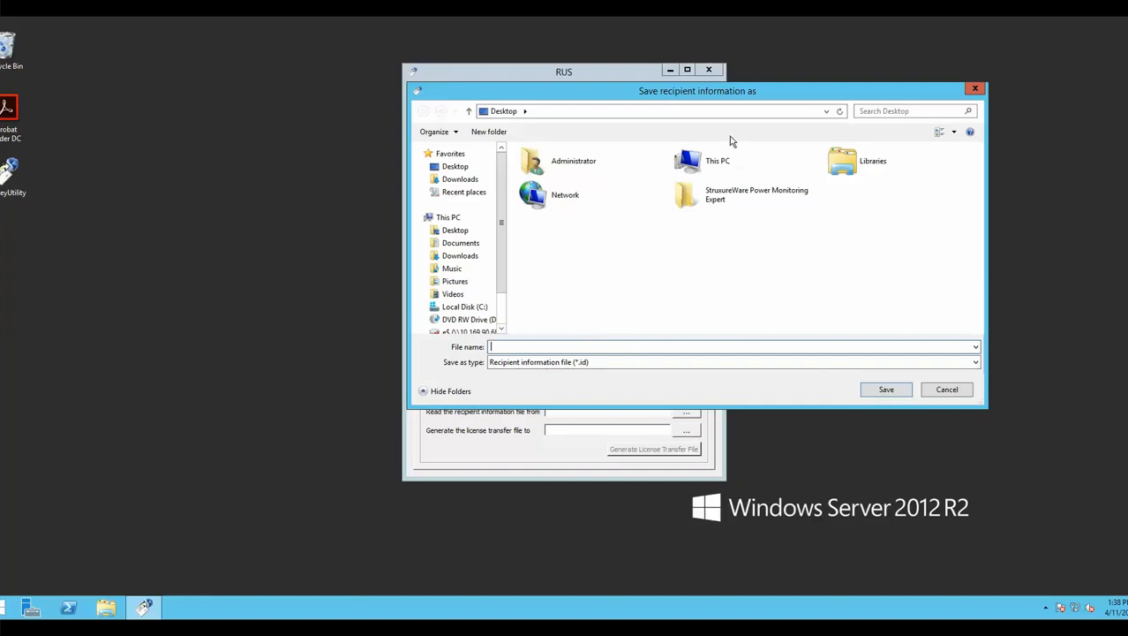
{"action": "type", "text": "D"}
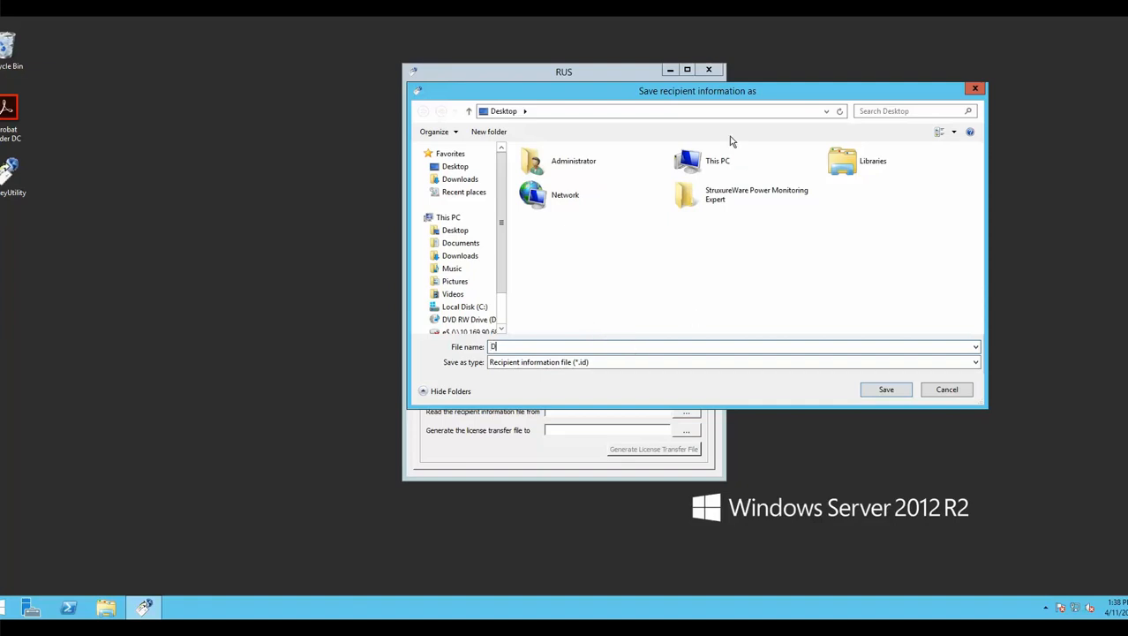
{"action": "type", "text": "estin"}
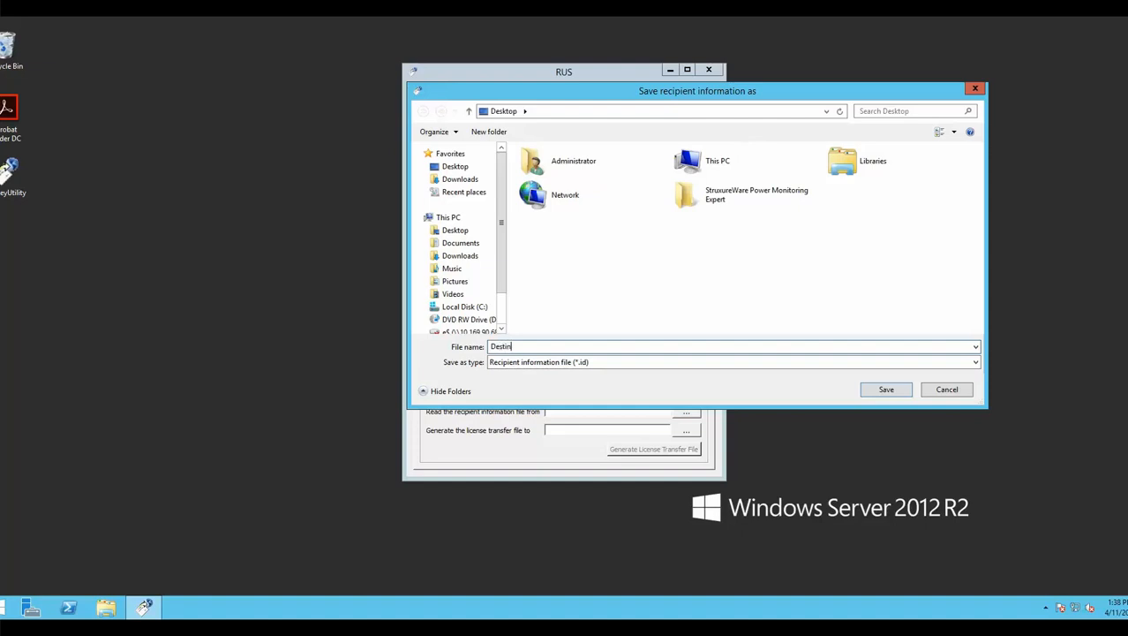
{"action": "type", "text": "ation"}
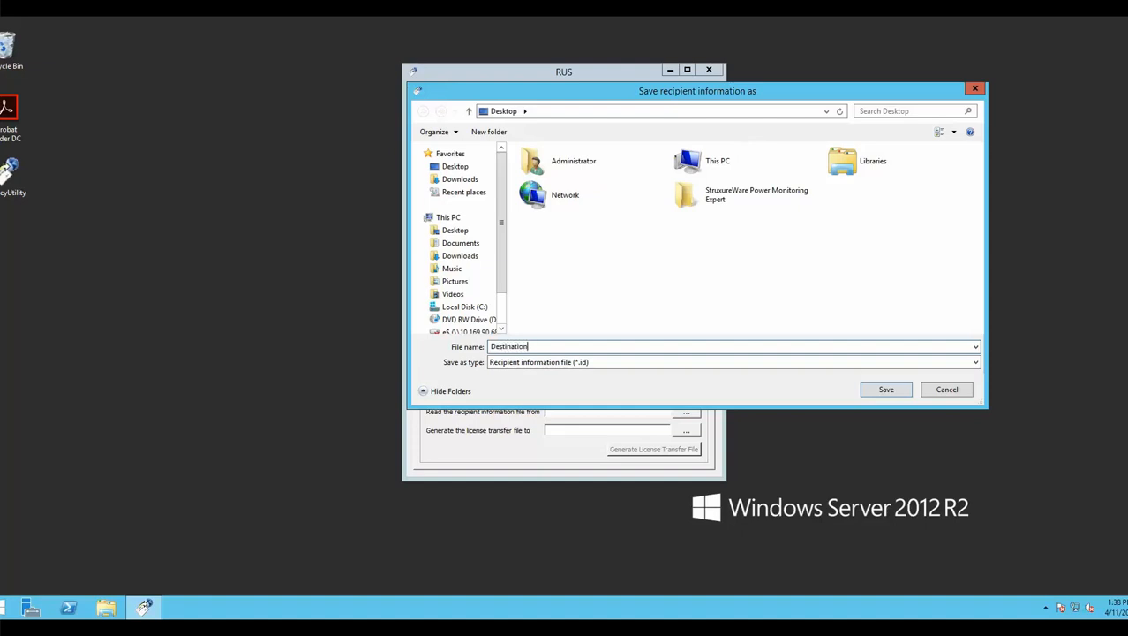
{"action": "type", "text": "Host"}
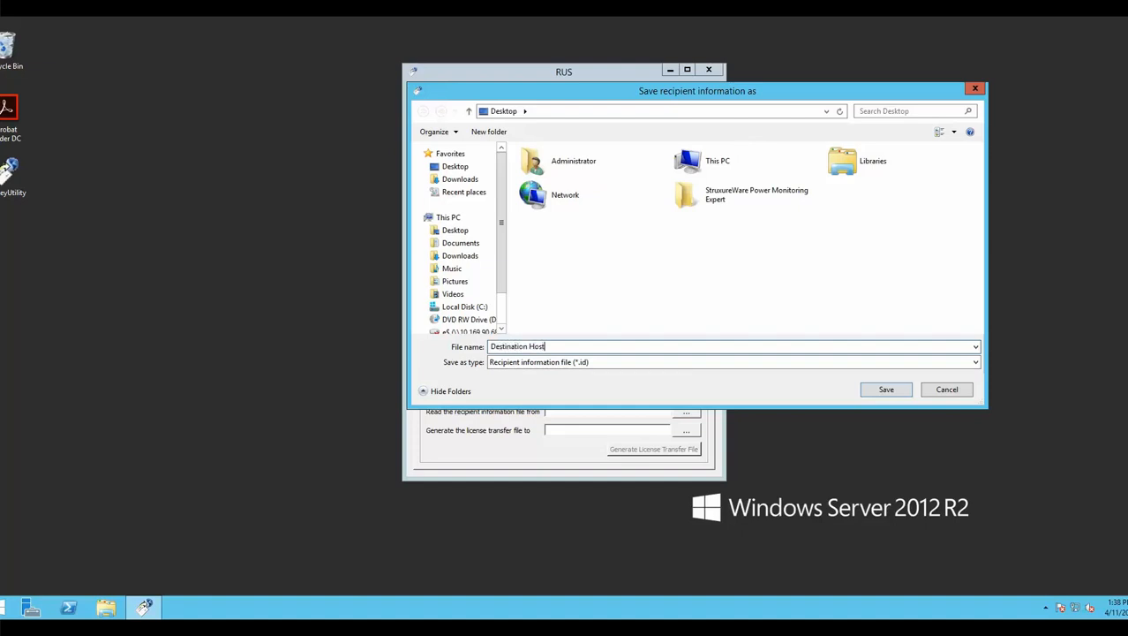
{"action": "type", "text": "PC"}
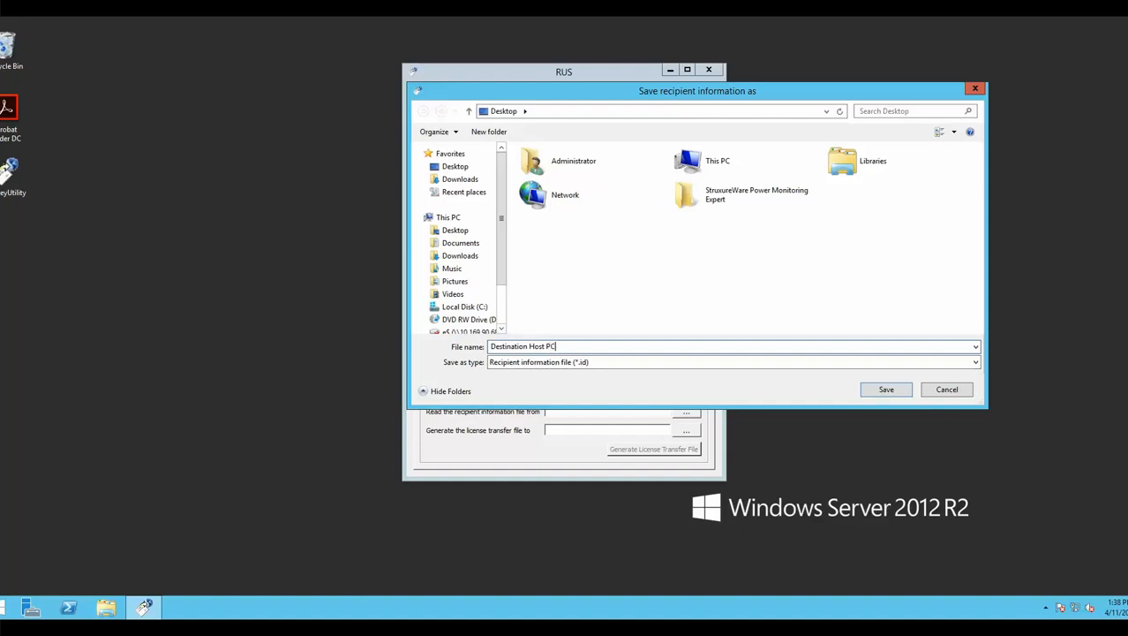
{"action": "mouse_move", "coordinate": [768, 164]}
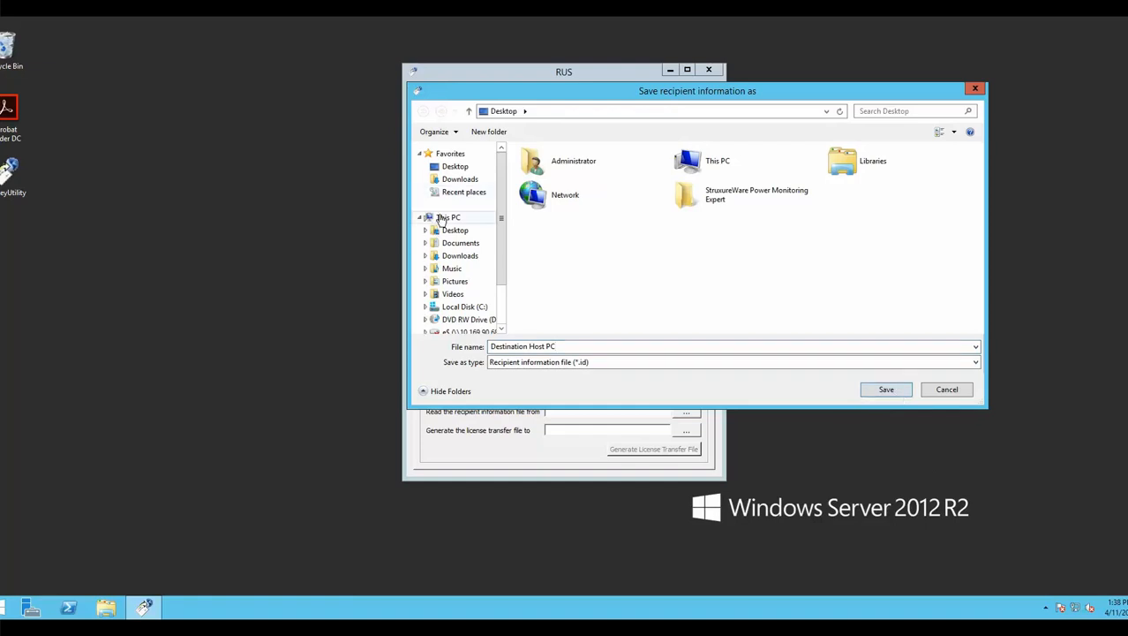
{"action": "left_click", "coordinate": [456, 229]}
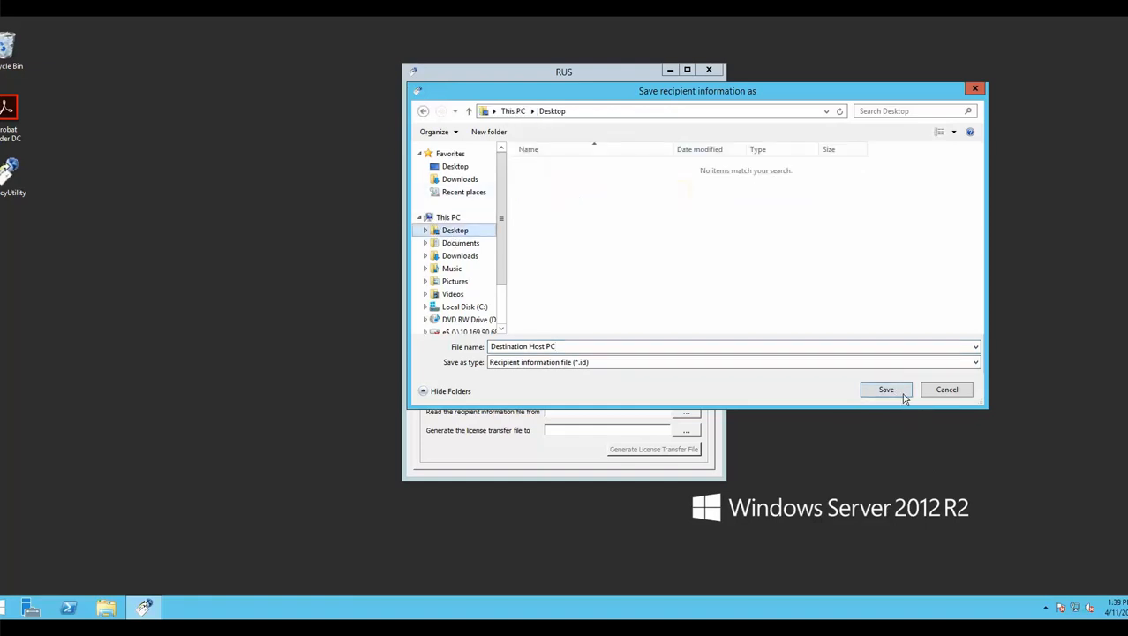
{"action": "left_click", "coordinate": [886, 390]}
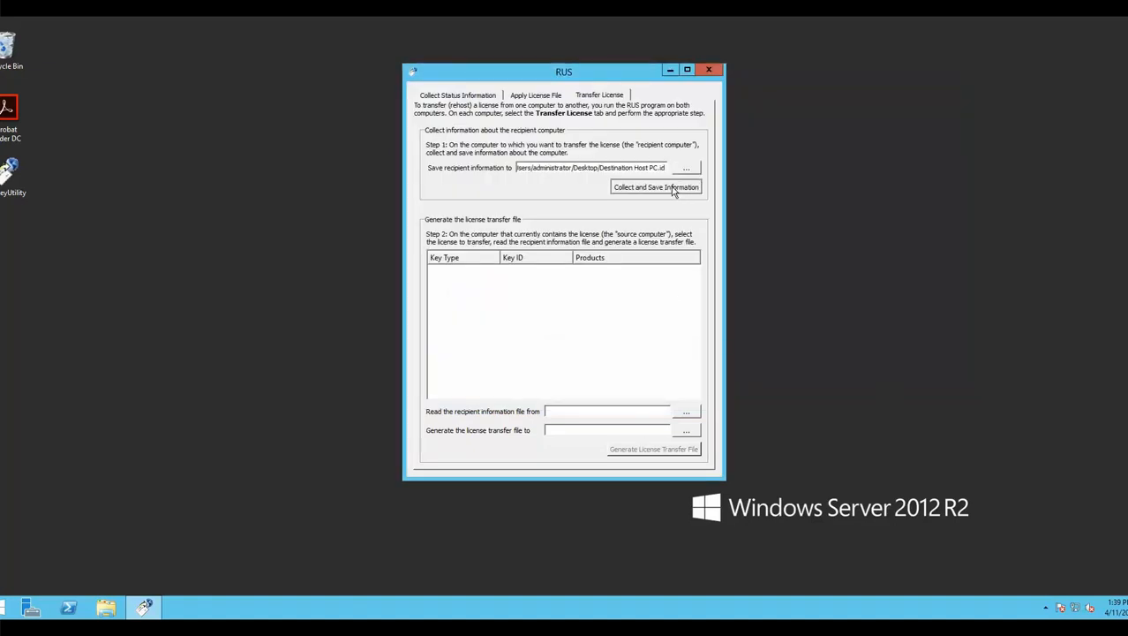
- Collect and save recipient info to Destination Host PC.id, then copy that file from the desktop
{"action": "left_click", "coordinate": [655, 187]}
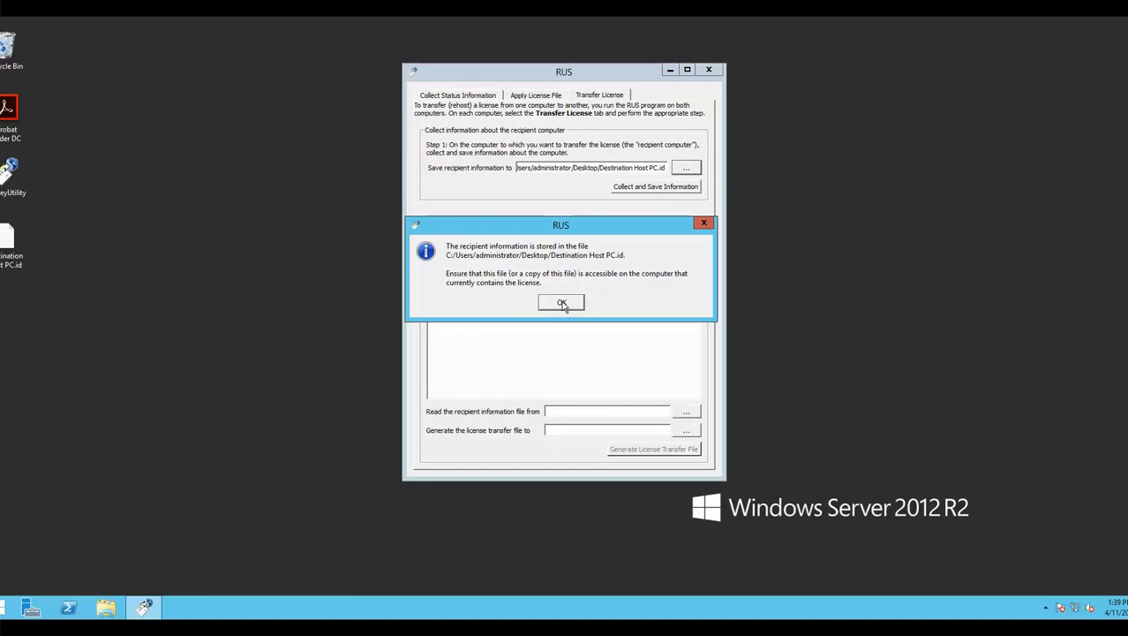
{"action": "left_click", "coordinate": [561, 302]}
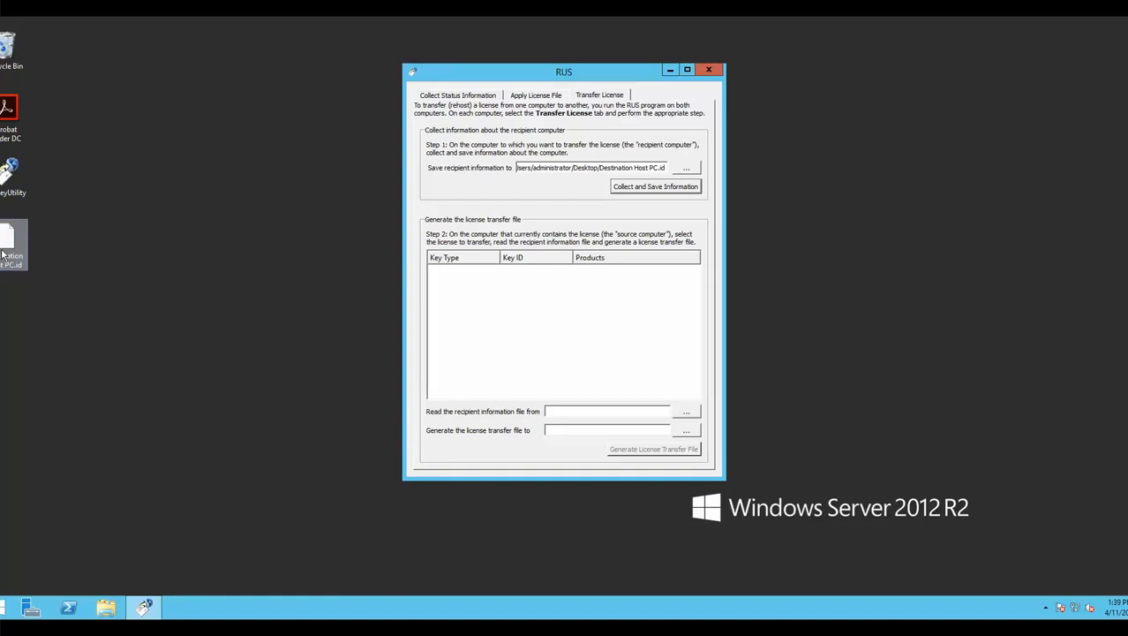
{"action": "right_click", "coordinate": [11, 243]}
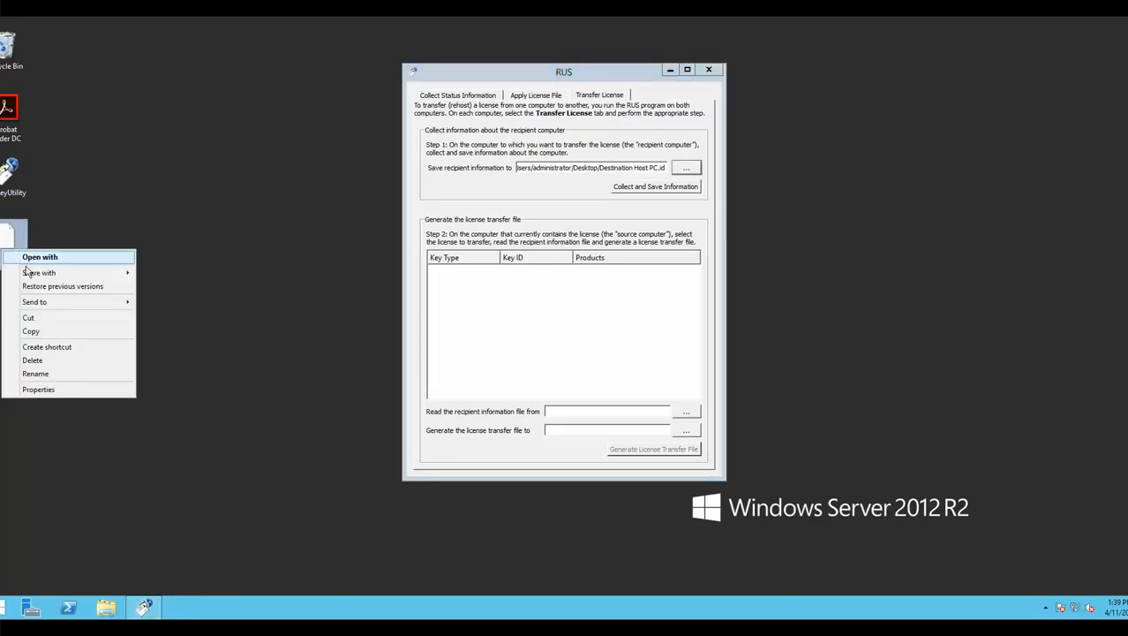
{"action": "mouse_move", "coordinate": [31, 332]}
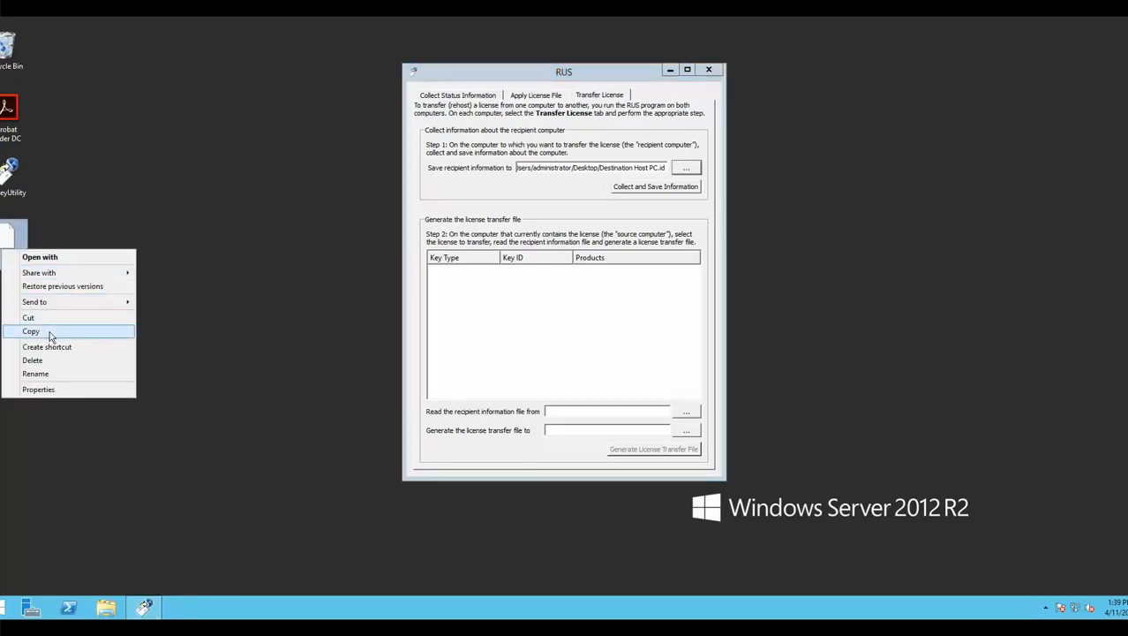
{"action": "left_click", "coordinate": [32, 332]}
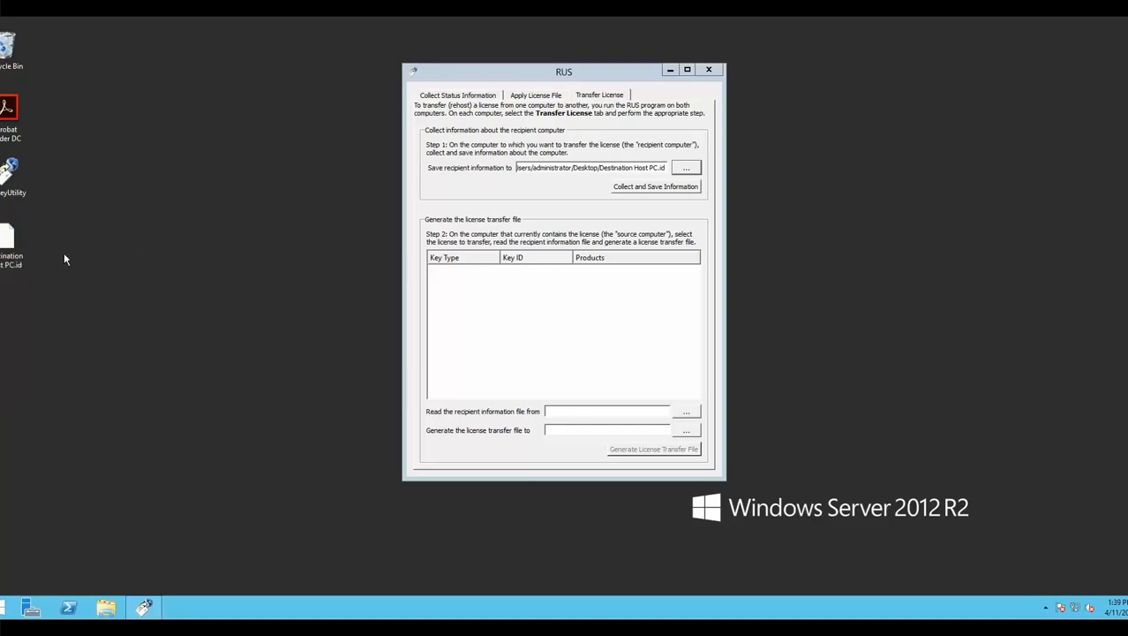
{"action": "mouse_move", "coordinate": [46, 269]}
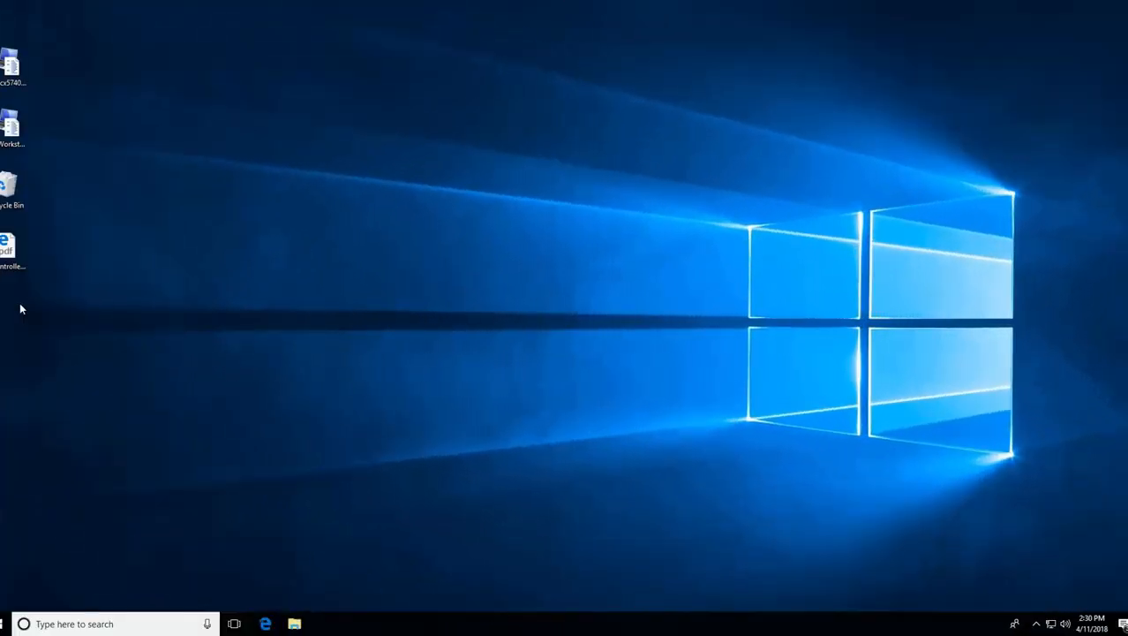
- Paste the copied Destination Host PC.id file onto this computer's desktop
{"action": "right_click", "coordinate": [21, 307]}
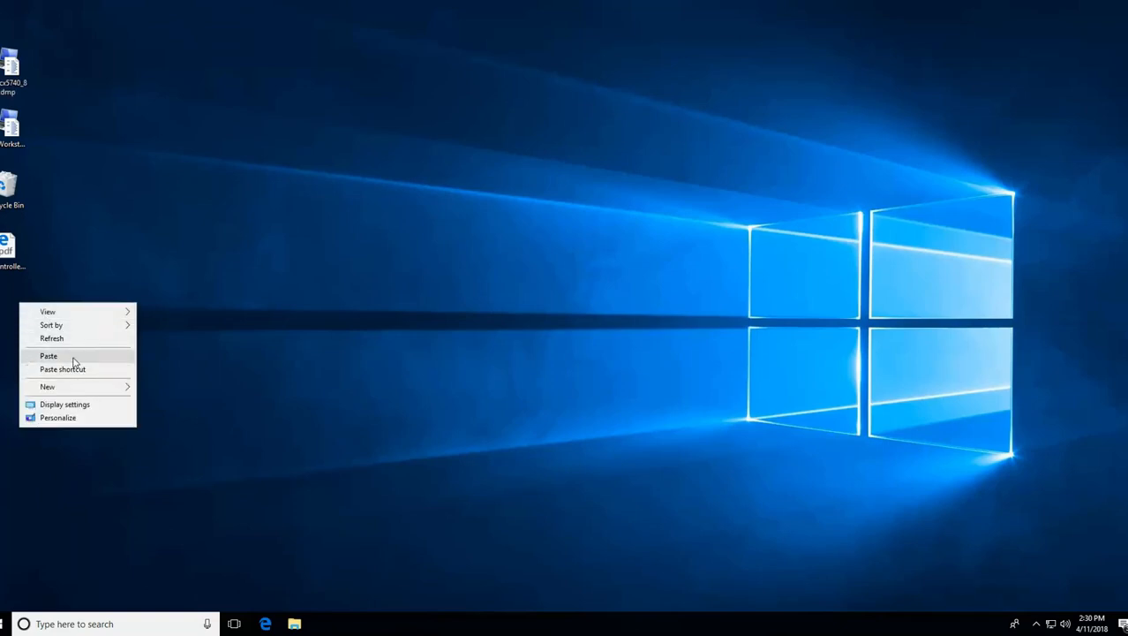
{"action": "left_click", "coordinate": [48, 355]}
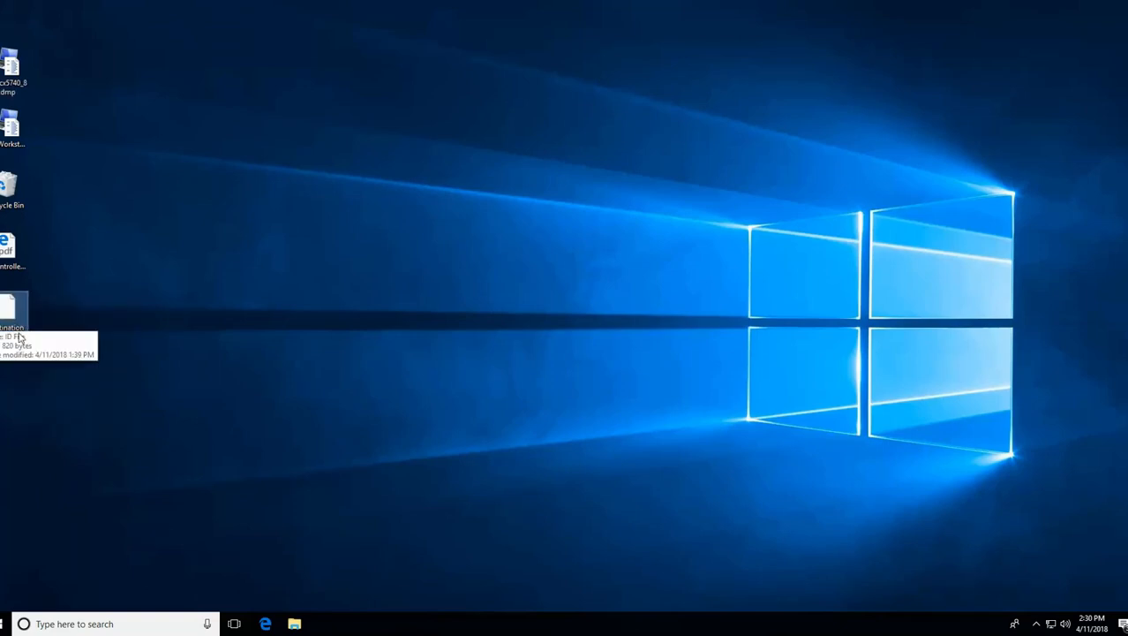
{"action": "mouse_move", "coordinate": [4, 360]}
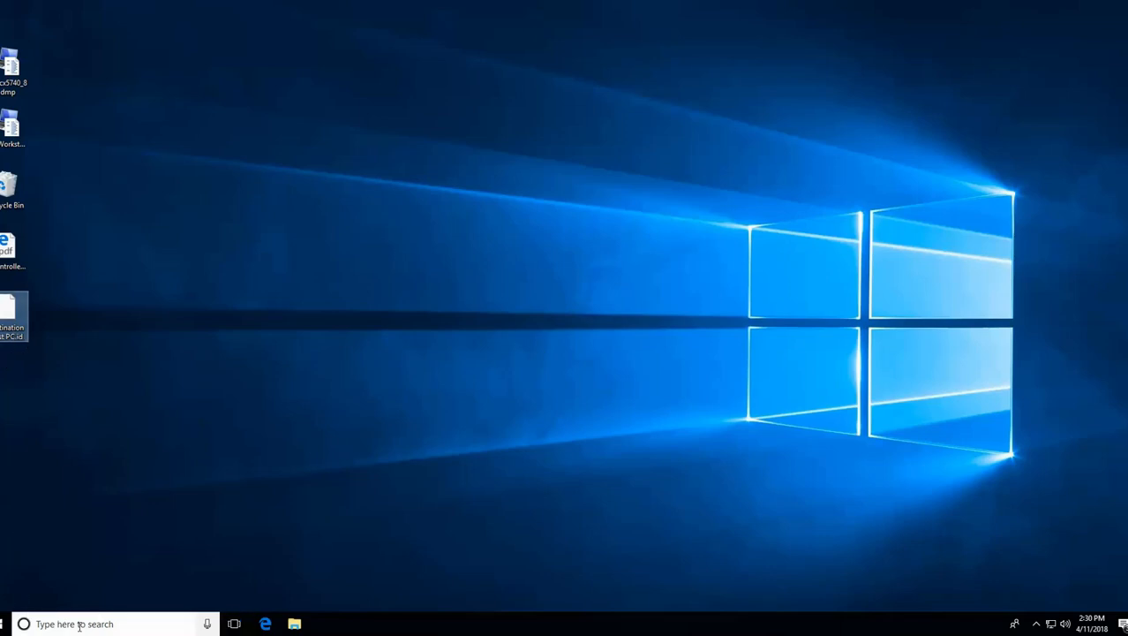
- Search for 'rus', launch it and allow the unverified program to run
{"action": "left_click", "coordinate": [74, 623]}
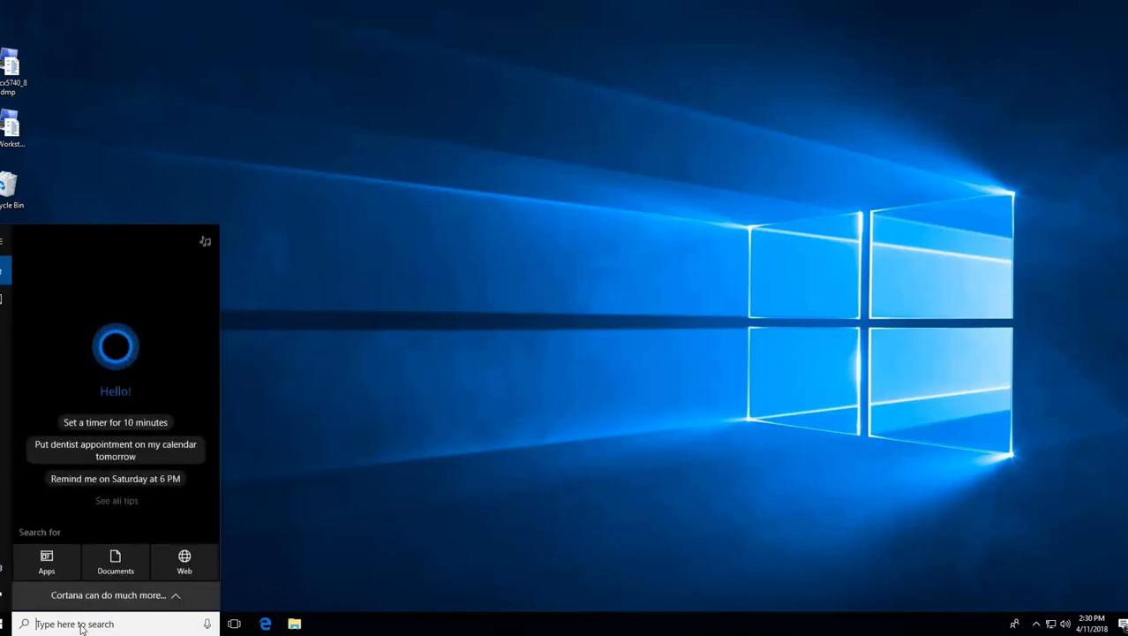
{"action": "type", "text": "rus"}
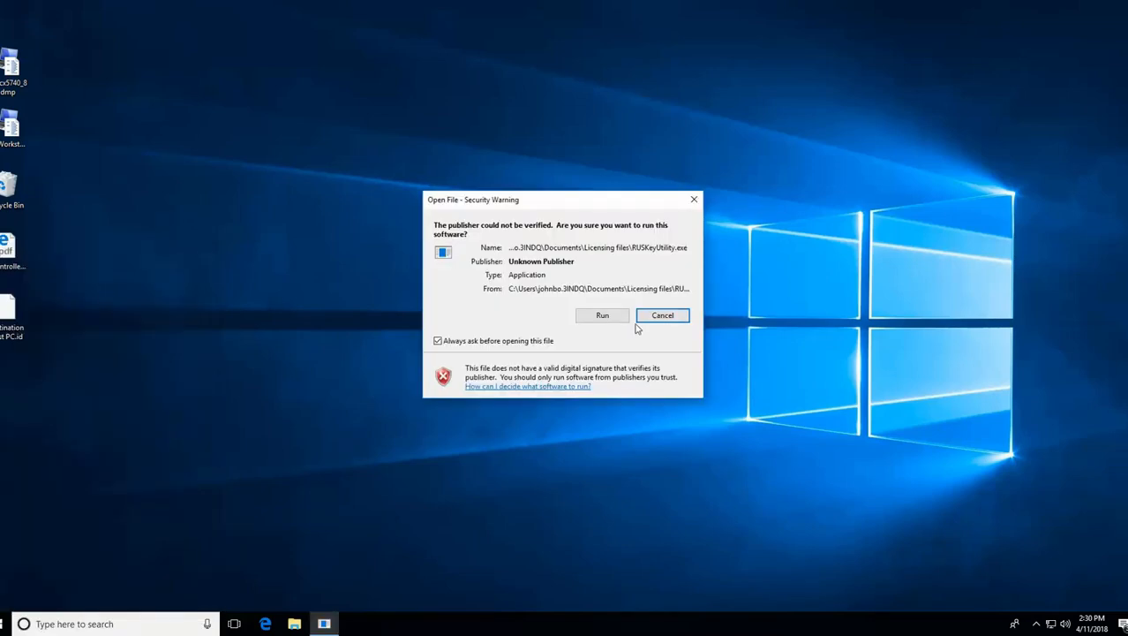
{"action": "left_click", "coordinate": [602, 315]}
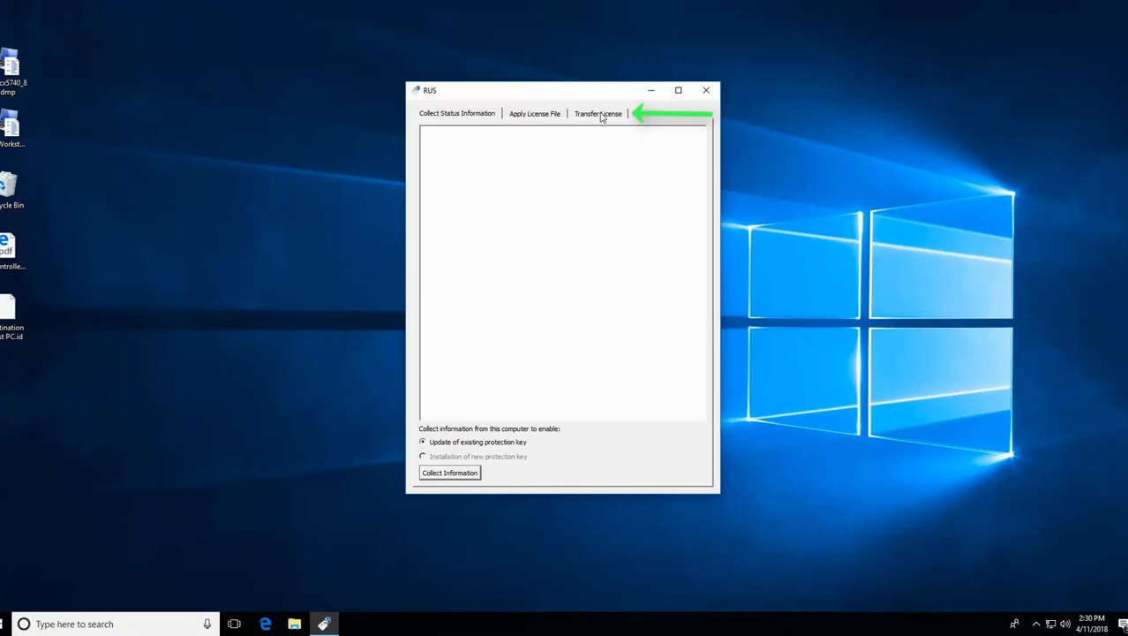
- On Transfer License, select the SL-AdminMode key and start browsing for the recipient file
{"action": "left_click", "coordinate": [596, 113]}
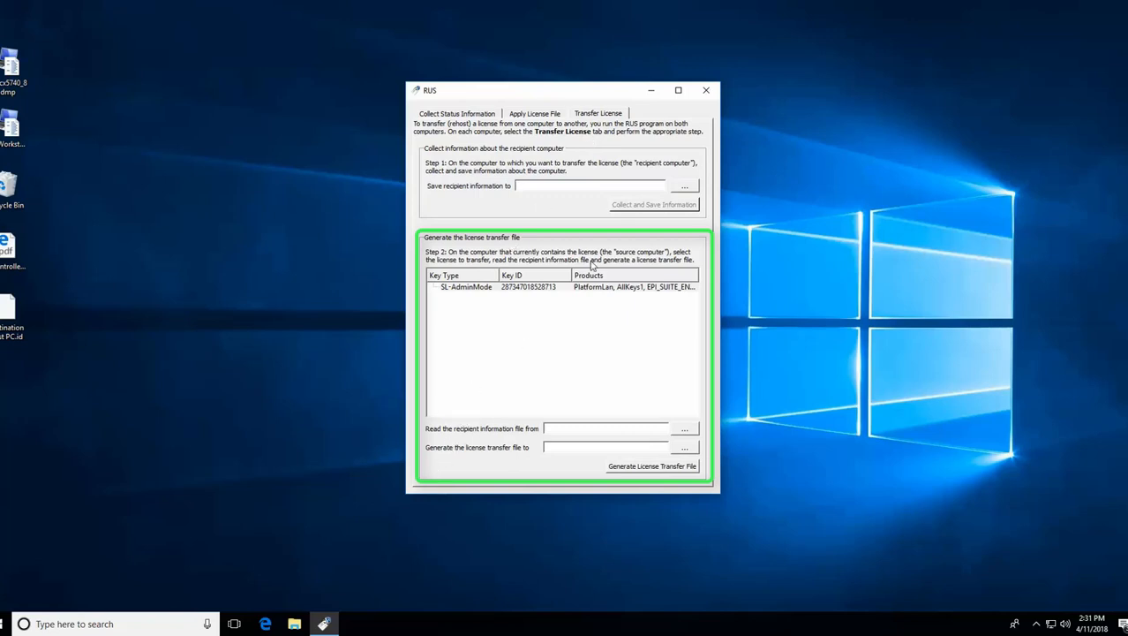
{"action": "left_click", "coordinate": [562, 286]}
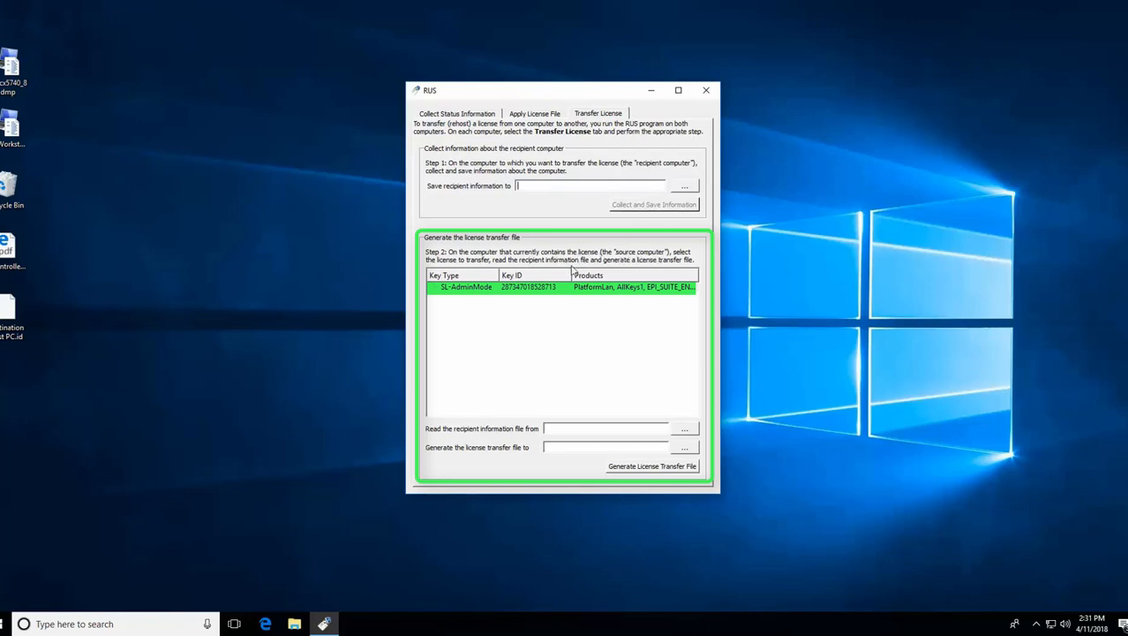
{"action": "left_click", "coordinate": [476, 286]}
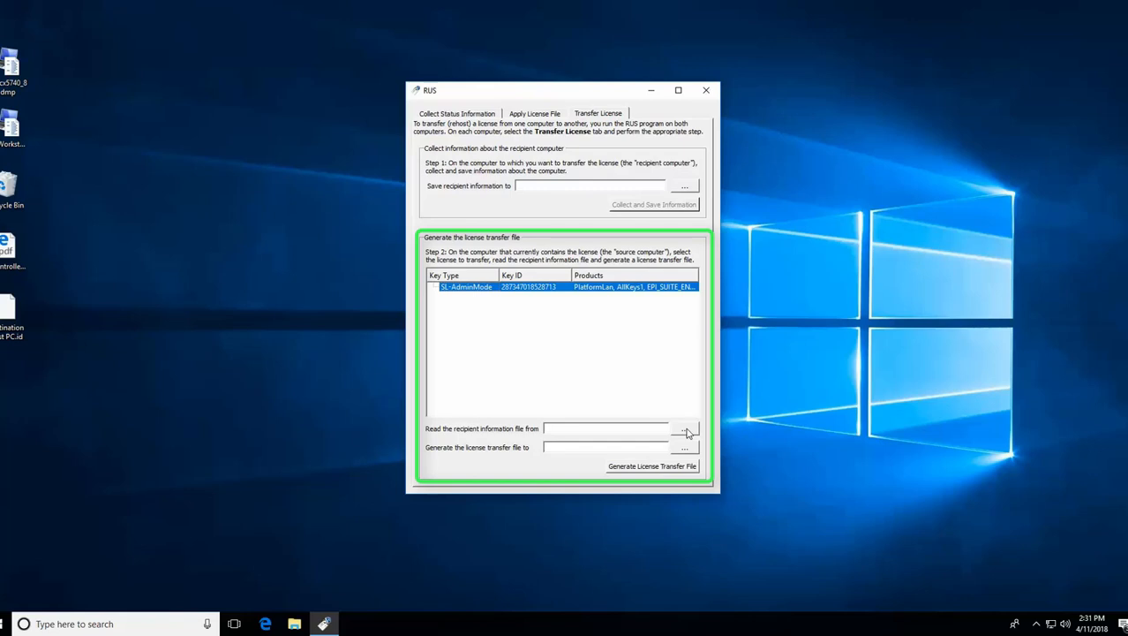
{"action": "left_click", "coordinate": [685, 429]}
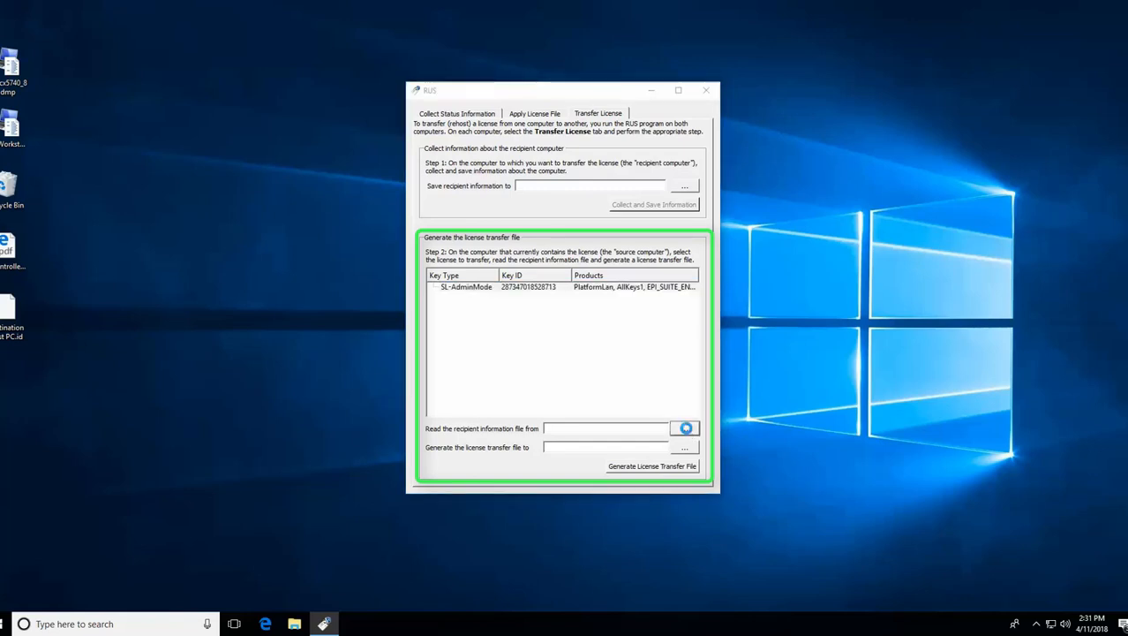
- Choose Destination Host PC.id from the Desktop as the recipient information file
{"action": "left_click", "coordinate": [685, 429]}
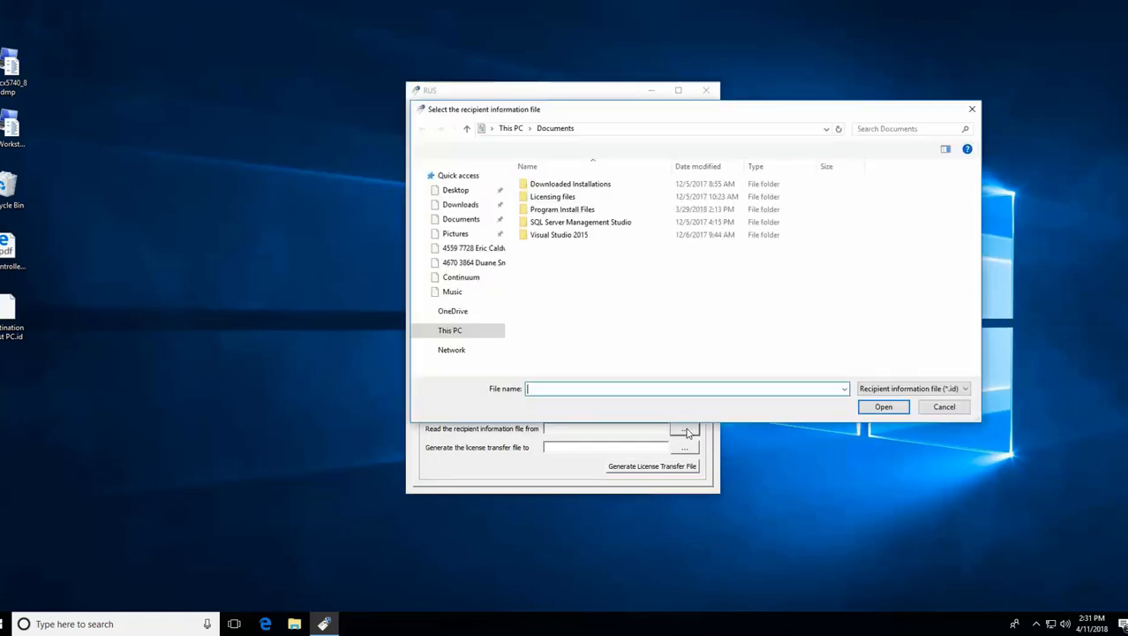
{"action": "left_click", "coordinate": [456, 191]}
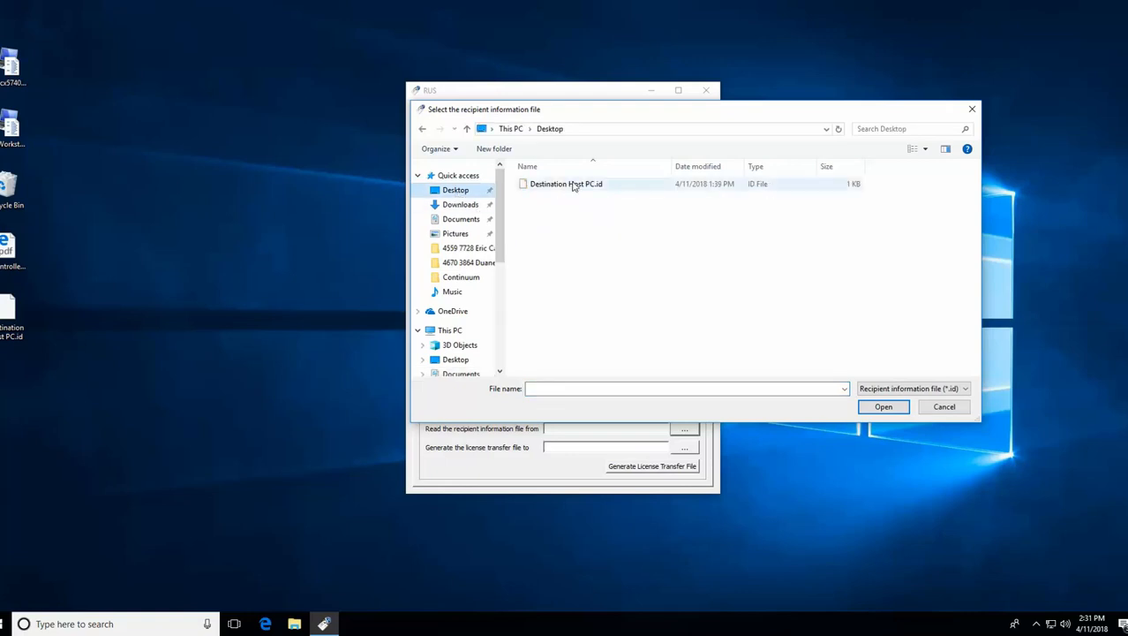
{"action": "left_click", "coordinate": [883, 406]}
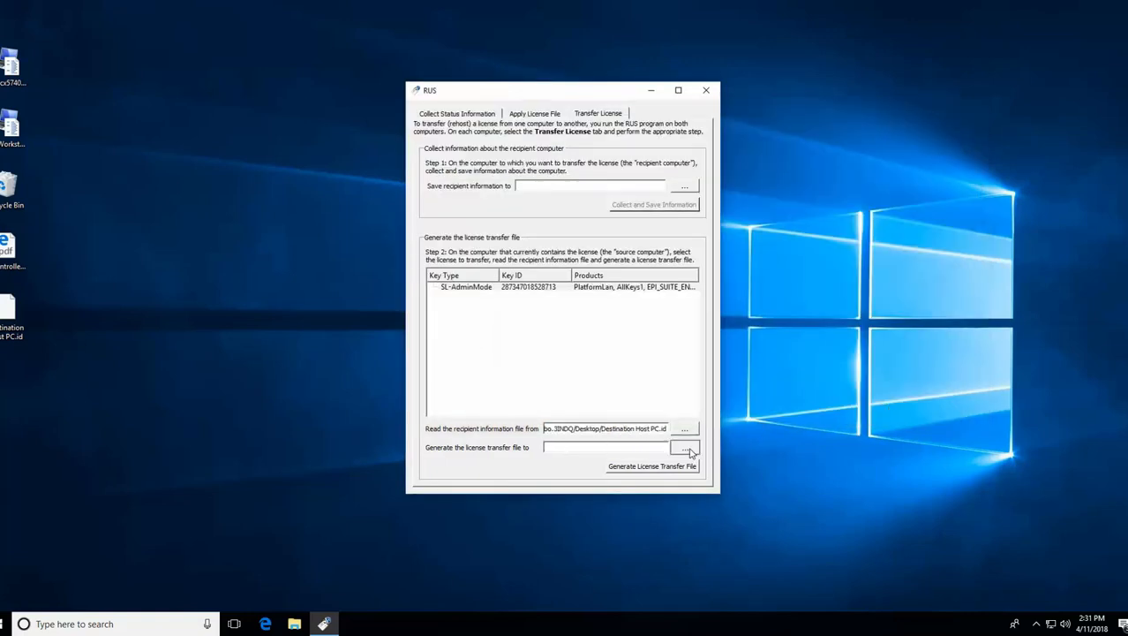
- Save the license transfer file as 'Transfer to Destination Host.h2h' on the Desktop
{"action": "left_click", "coordinate": [685, 449]}
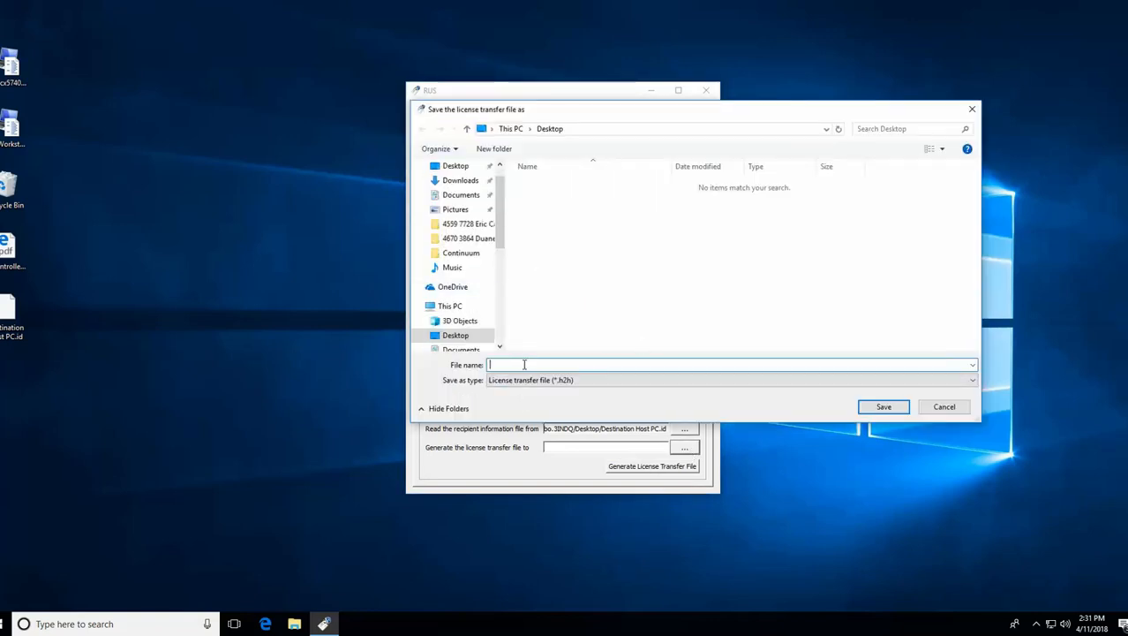
{"action": "type", "text": "1"}
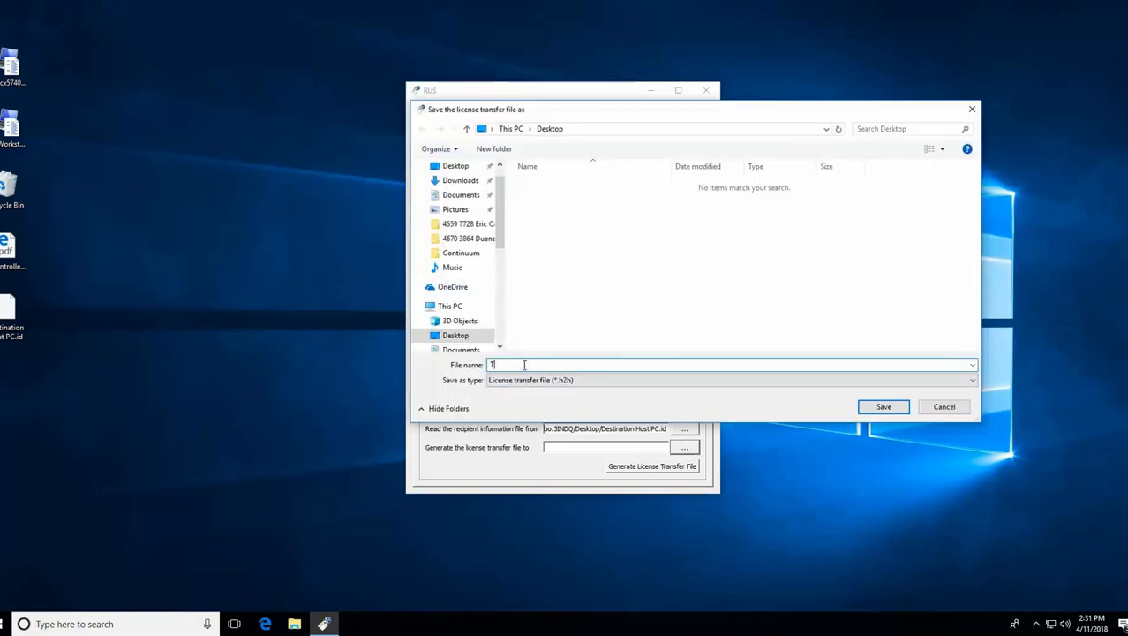
{"action": "type", "text": "Transfer to"}
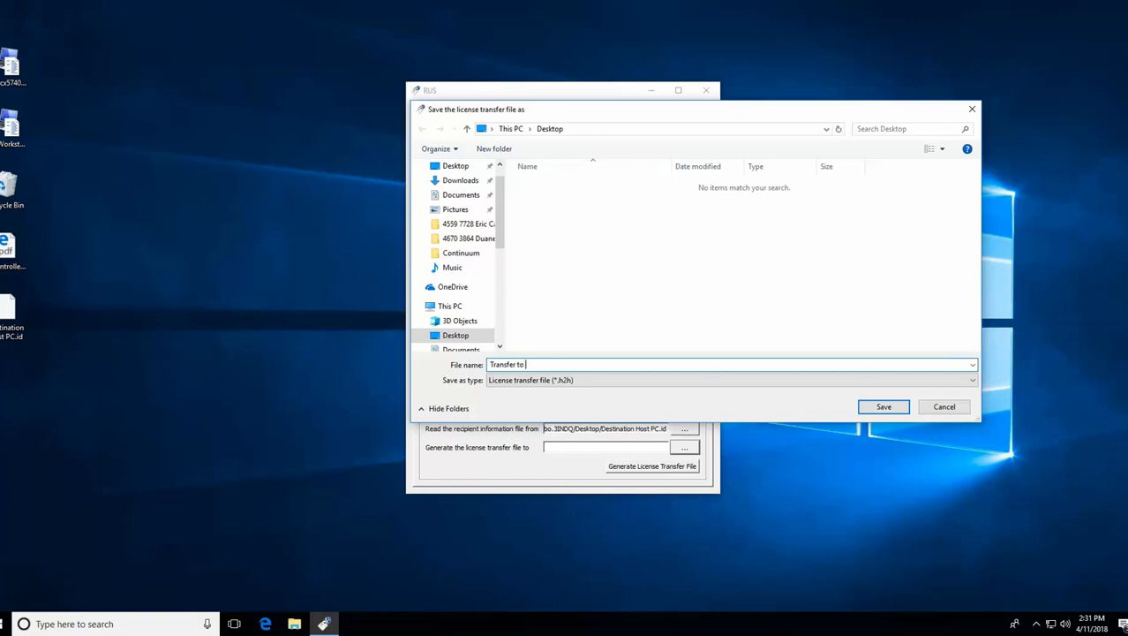
{"action": "type", "text": "Destination Host"}
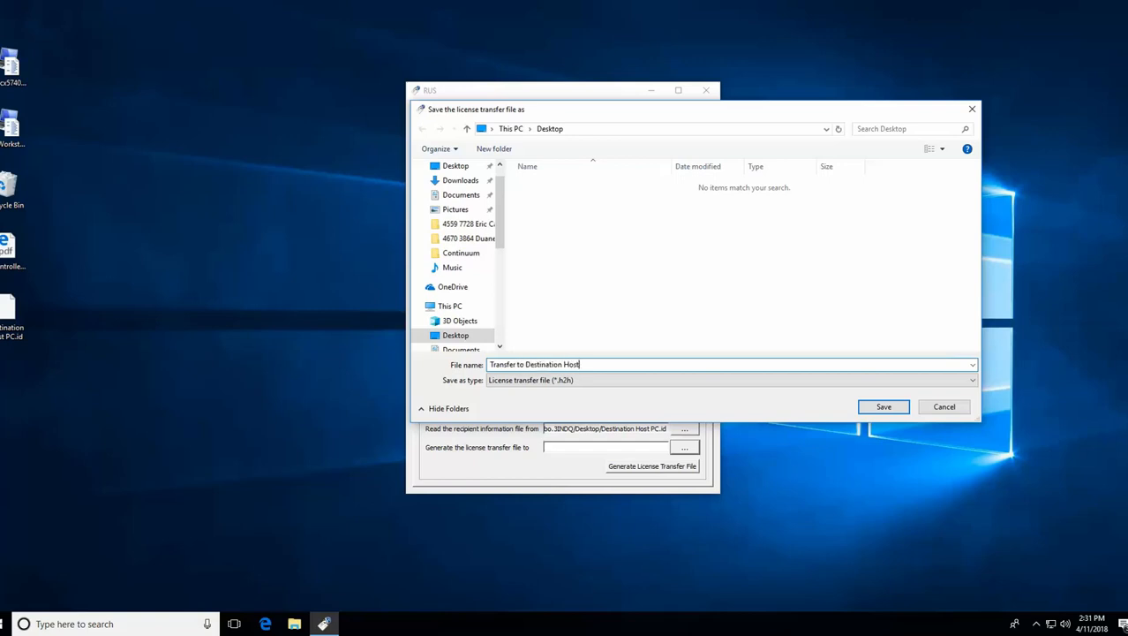
{"action": "mouse_move", "coordinate": [922, 424]}
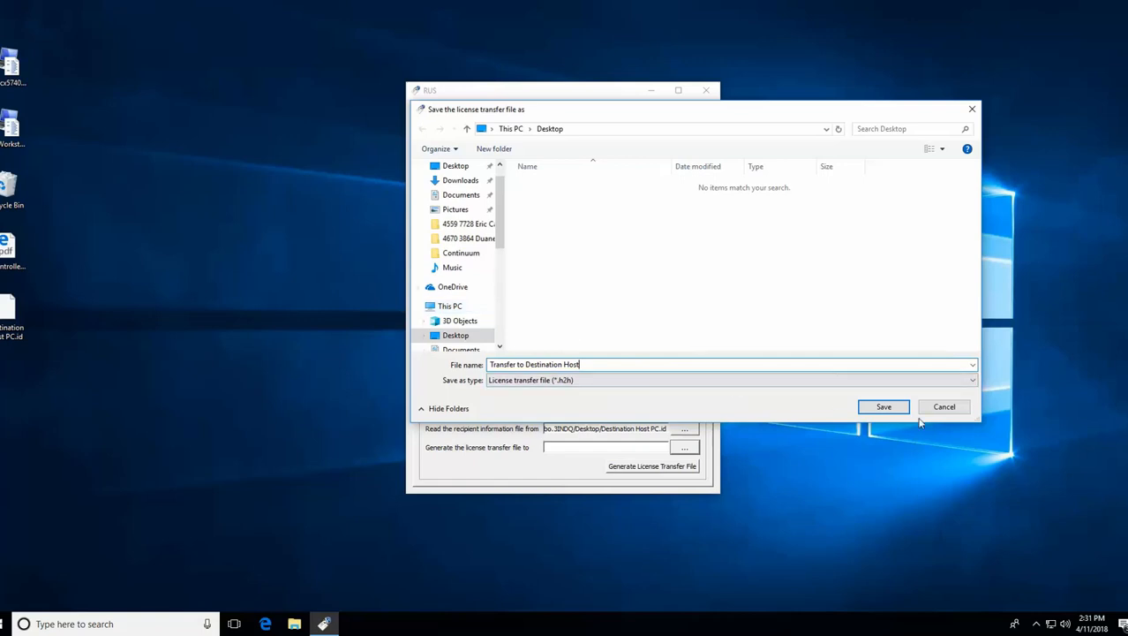
{"action": "mouse_move", "coordinate": [667, 410]}
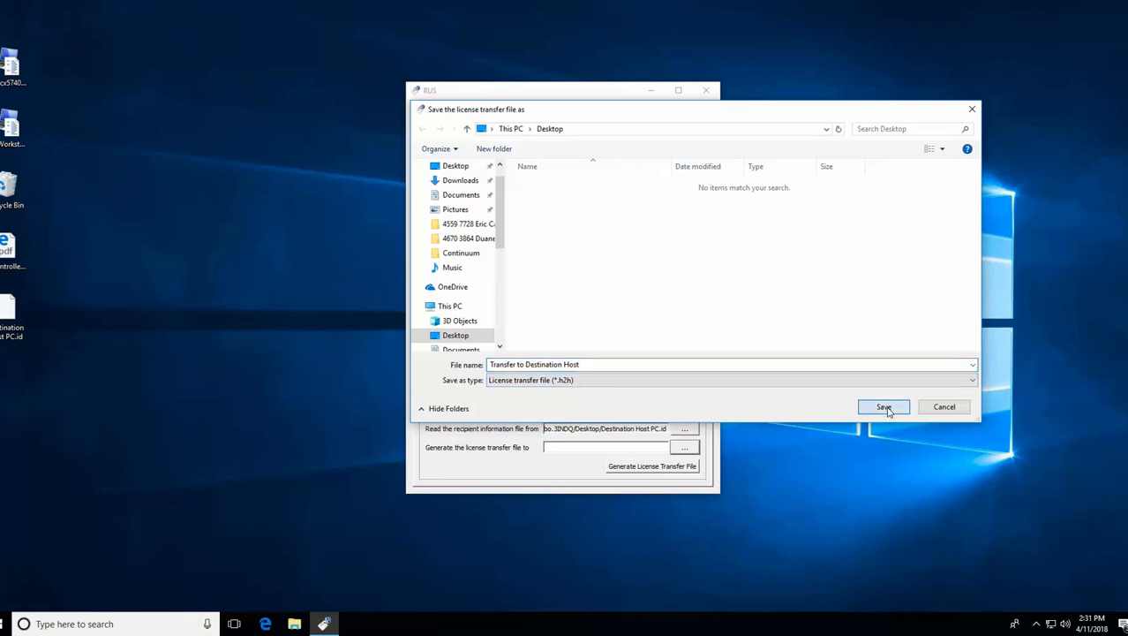
{"action": "left_click", "coordinate": [883, 406]}
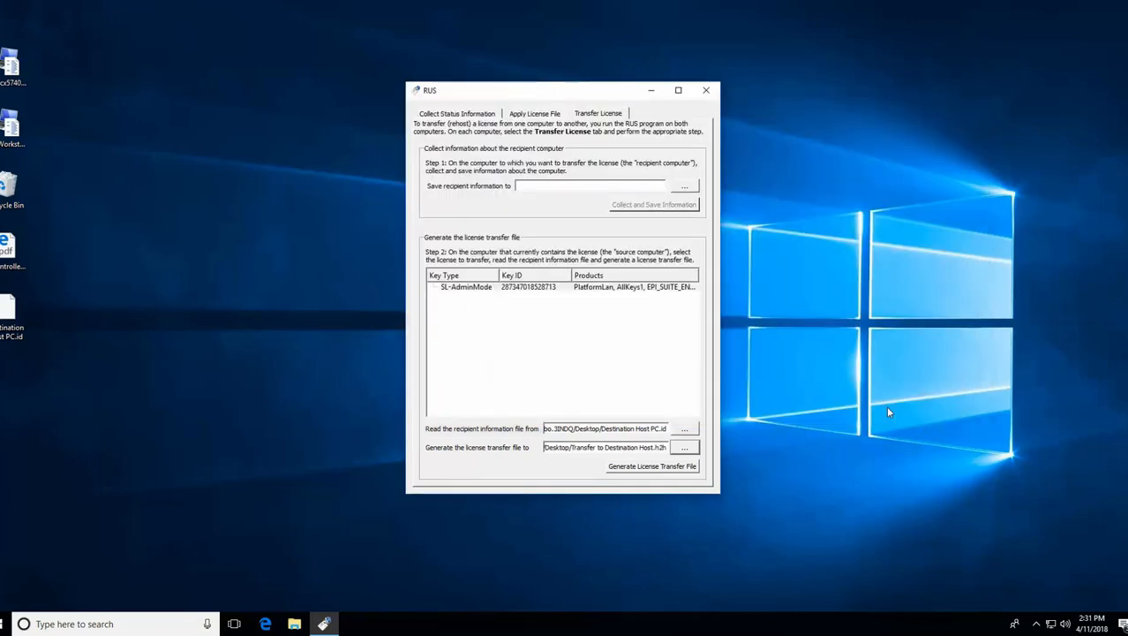
{"action": "mouse_move", "coordinate": [674, 473]}
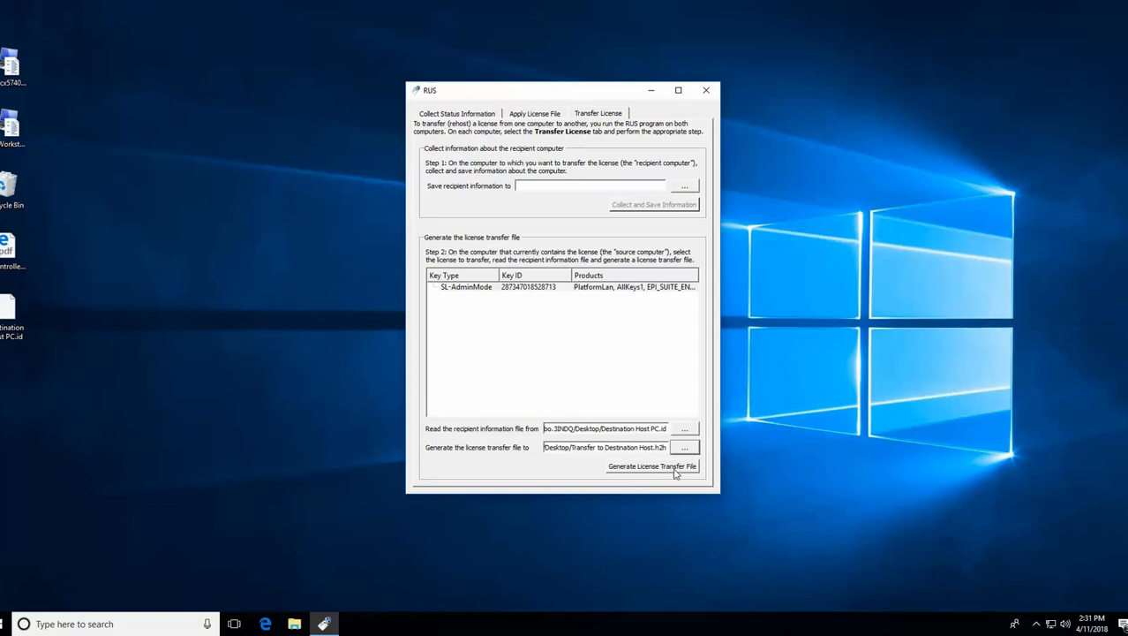
- Generate 'Transfer to Destination Host.h2h' on the Desktop, confirming the license key moves off this PC
{"action": "left_click", "coordinate": [654, 466]}
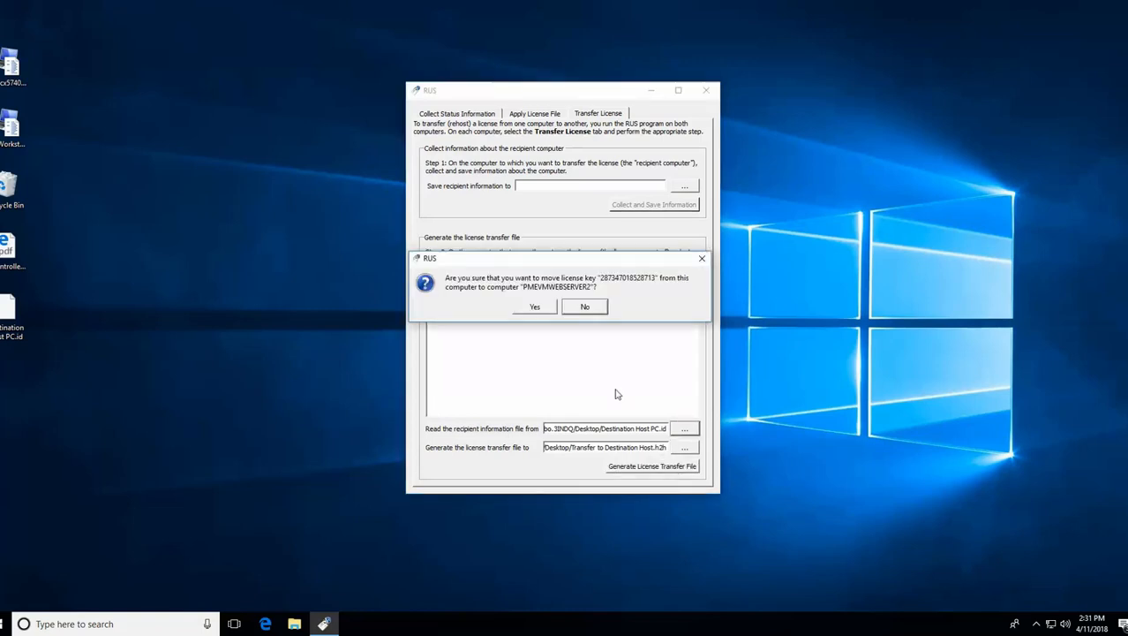
{"action": "mouse_move", "coordinate": [533, 318]}
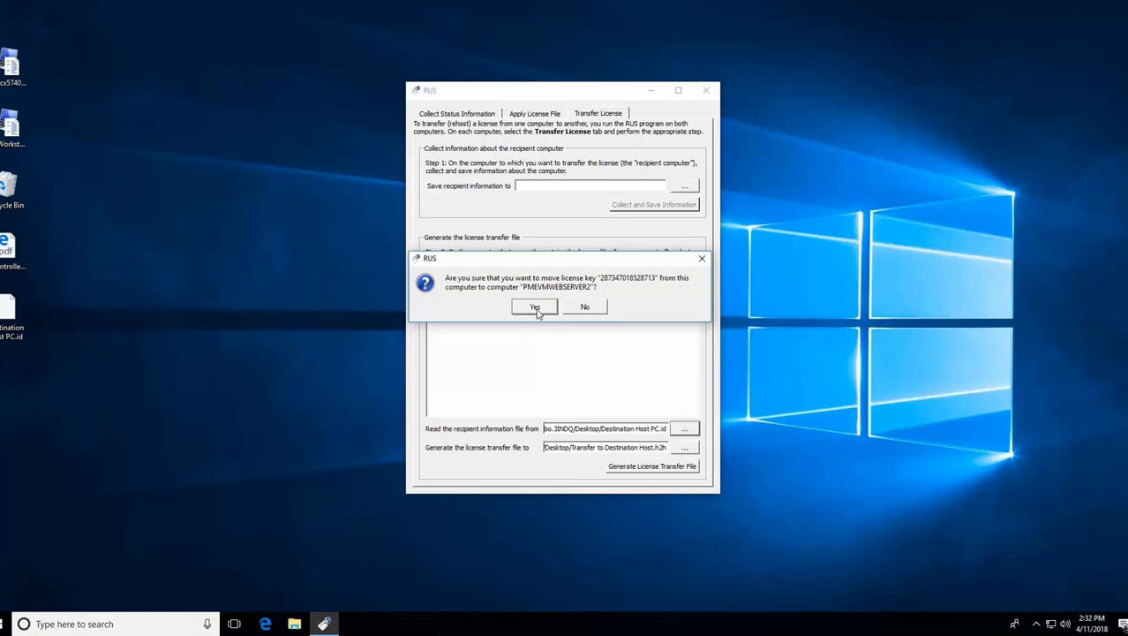
{"action": "left_click", "coordinate": [533, 307]}
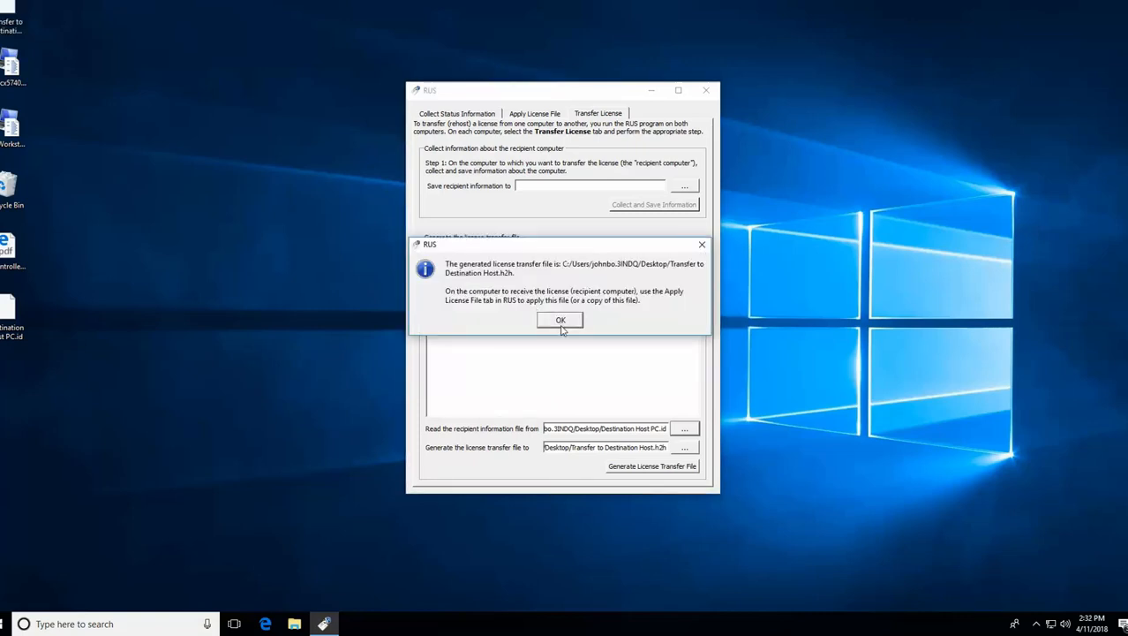
{"action": "left_click", "coordinate": [559, 318]}
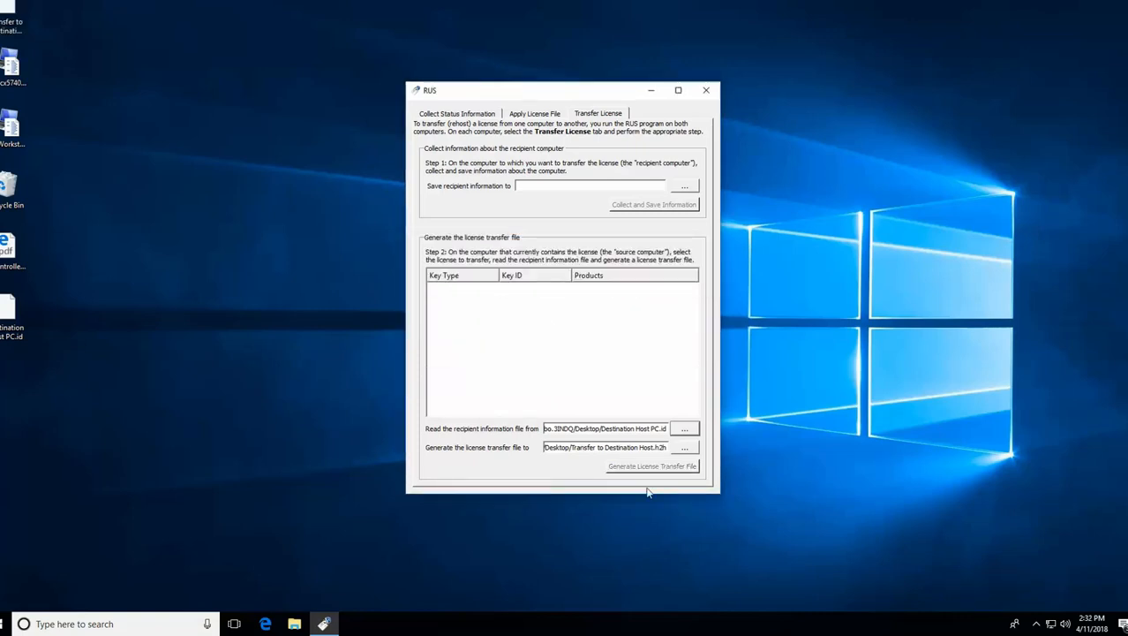
{"action": "mouse_move", "coordinate": [706, 90]}
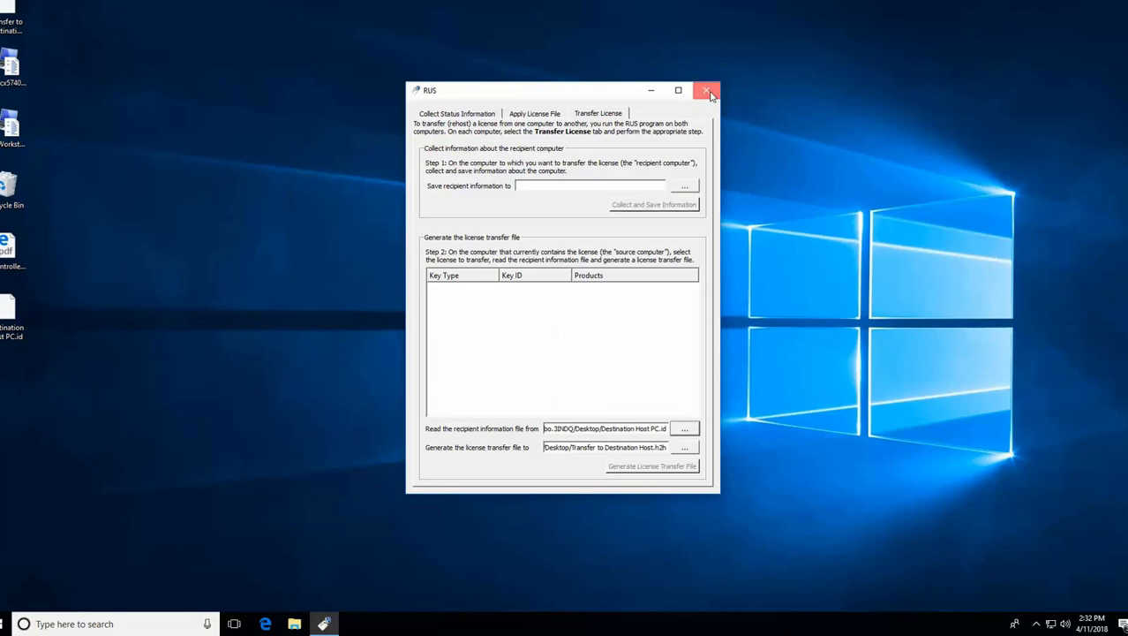
- Close RUS and paste 'Transfer to Destination Host.h2h' onto the server desktop beside Destination Host PC.id
{"action": "left_click", "coordinate": [708, 90]}
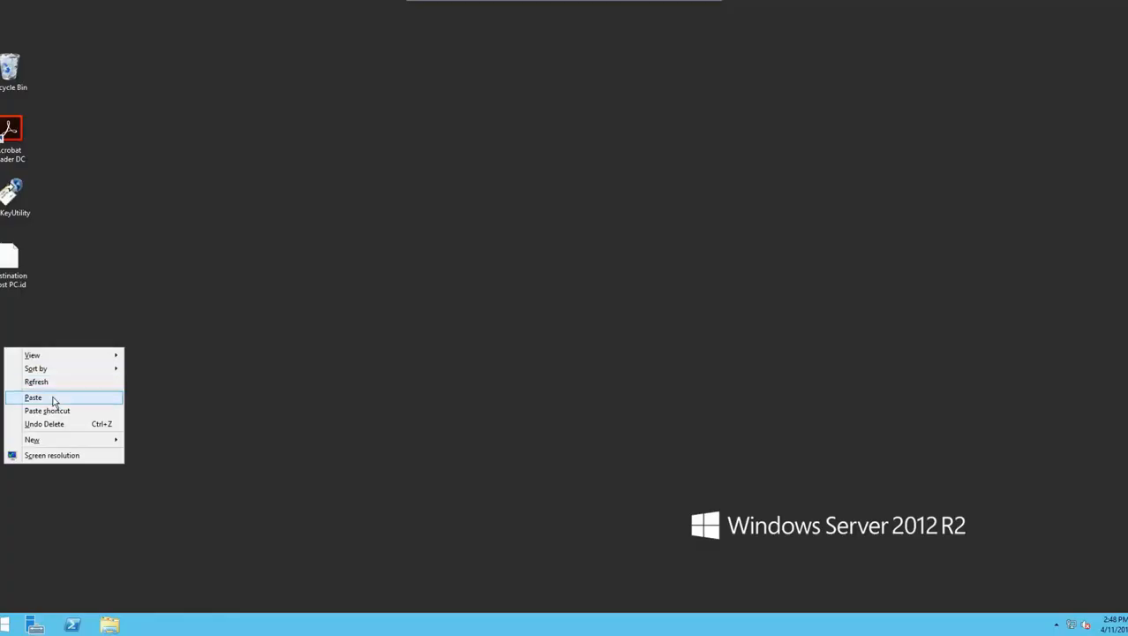
{"action": "left_click", "coordinate": [32, 395]}
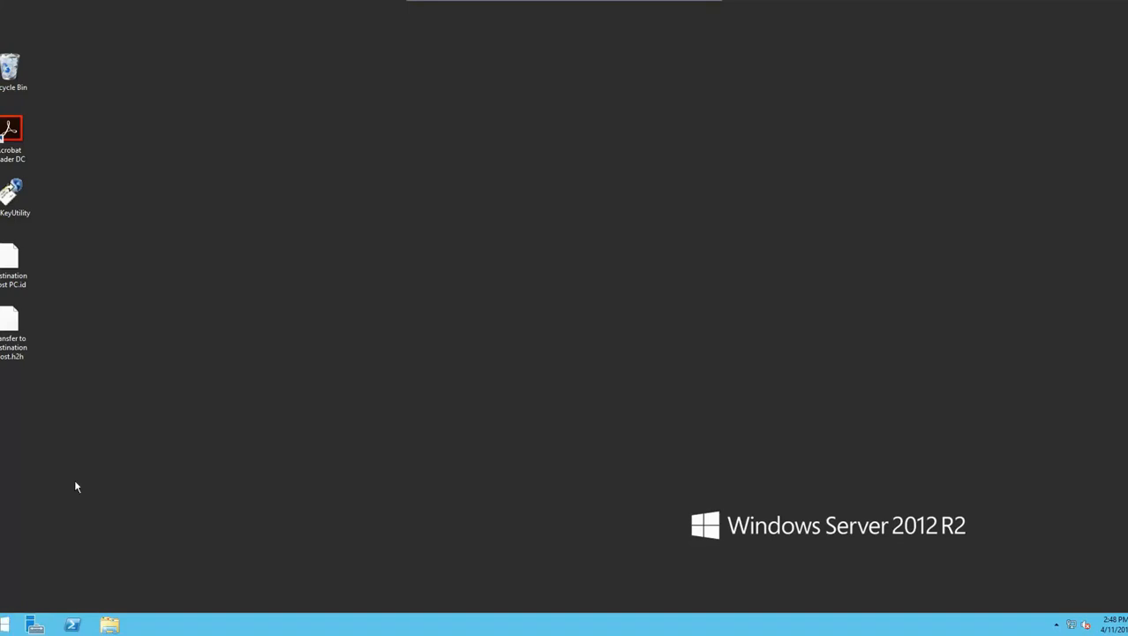
{"action": "left_click", "coordinate": [10, 195]}
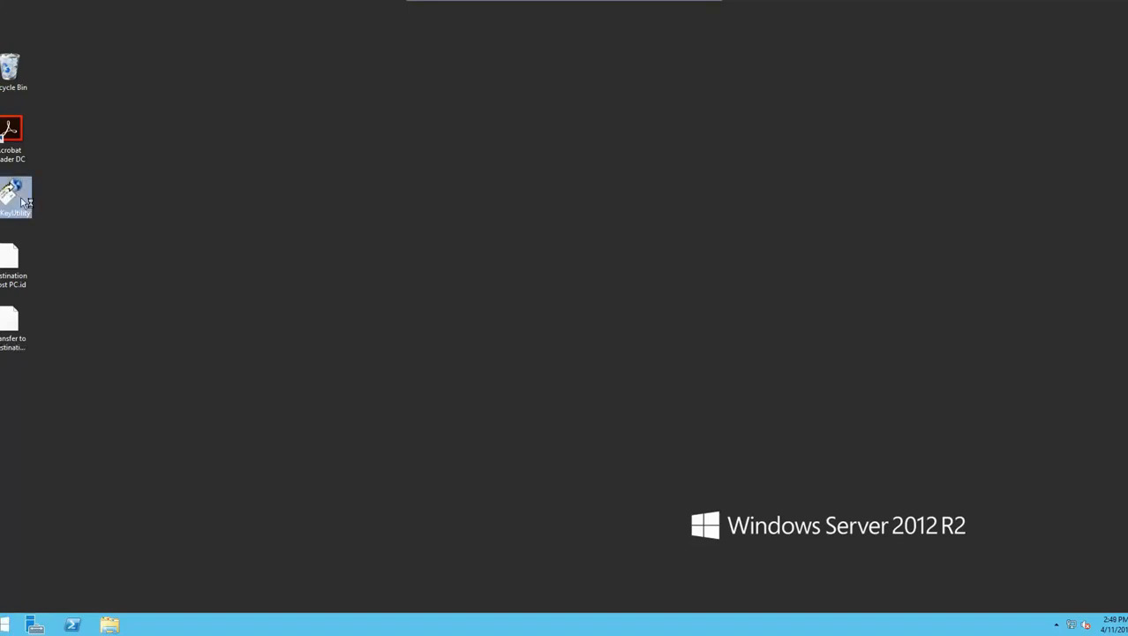
- Launch RUS and load Desktop\Transfer to Destination Host.h2h under Apply License File, showing its Rehosted License for vendor 84344
{"action": "double_click", "coordinate": [14, 194]}
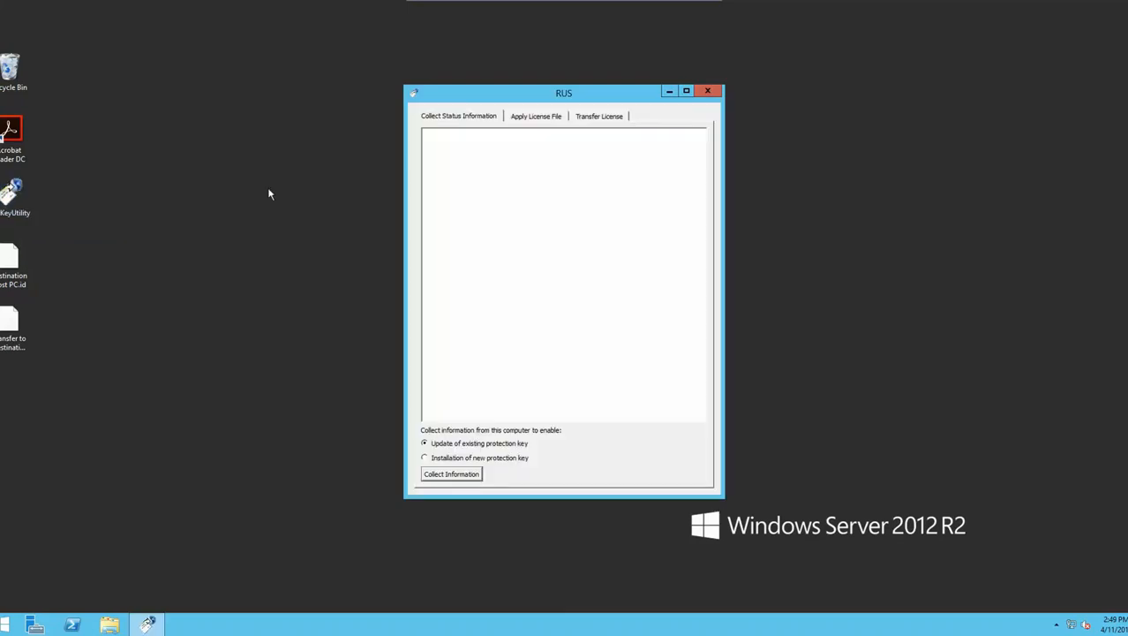
{"action": "left_click", "coordinate": [537, 117]}
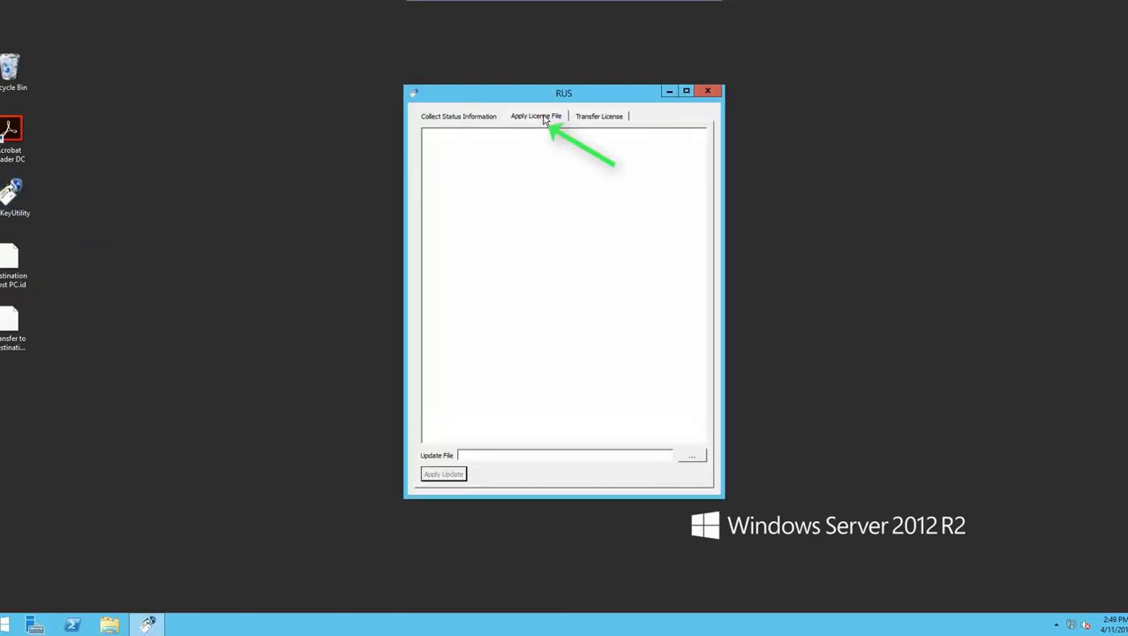
{"action": "mouse_move", "coordinate": [515, 452]}
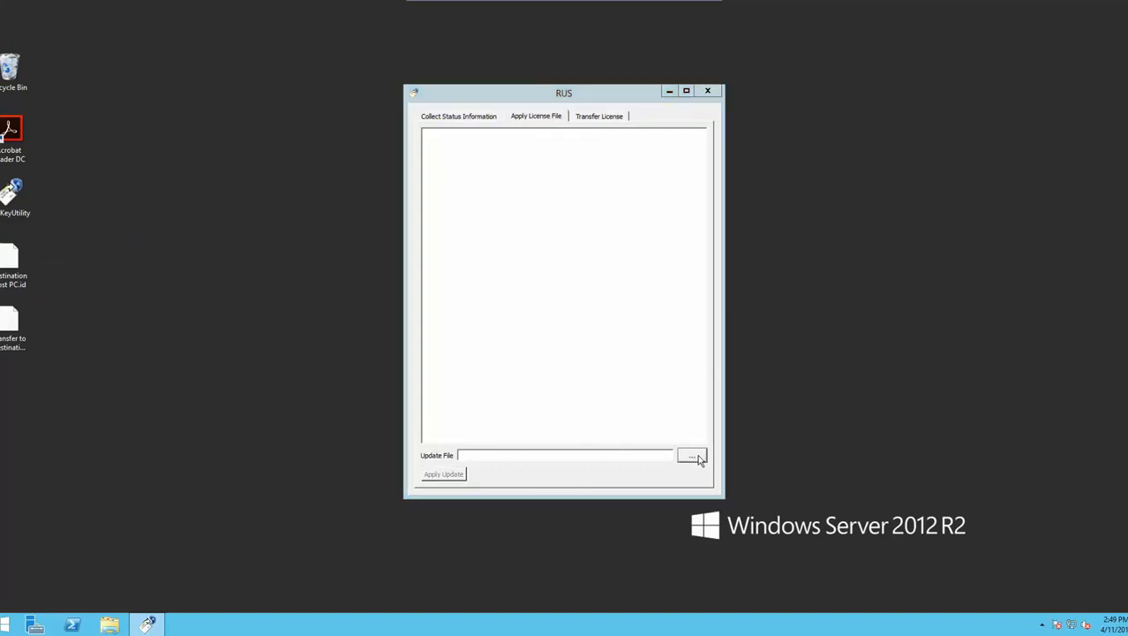
{"action": "left_click", "coordinate": [692, 456]}
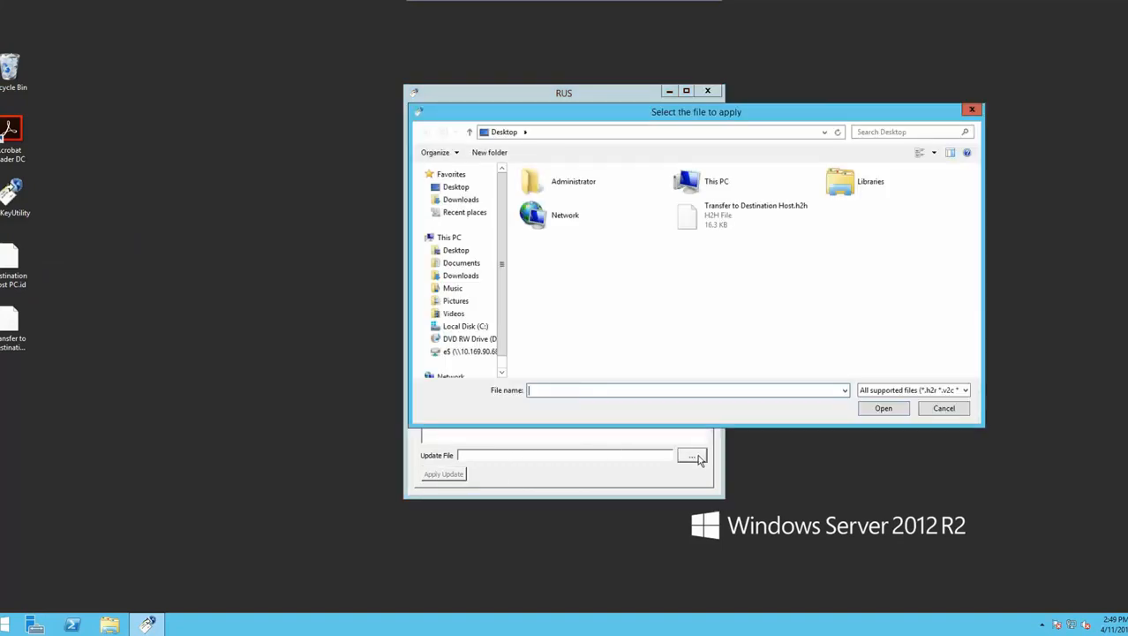
{"action": "left_click", "coordinate": [455, 187]}
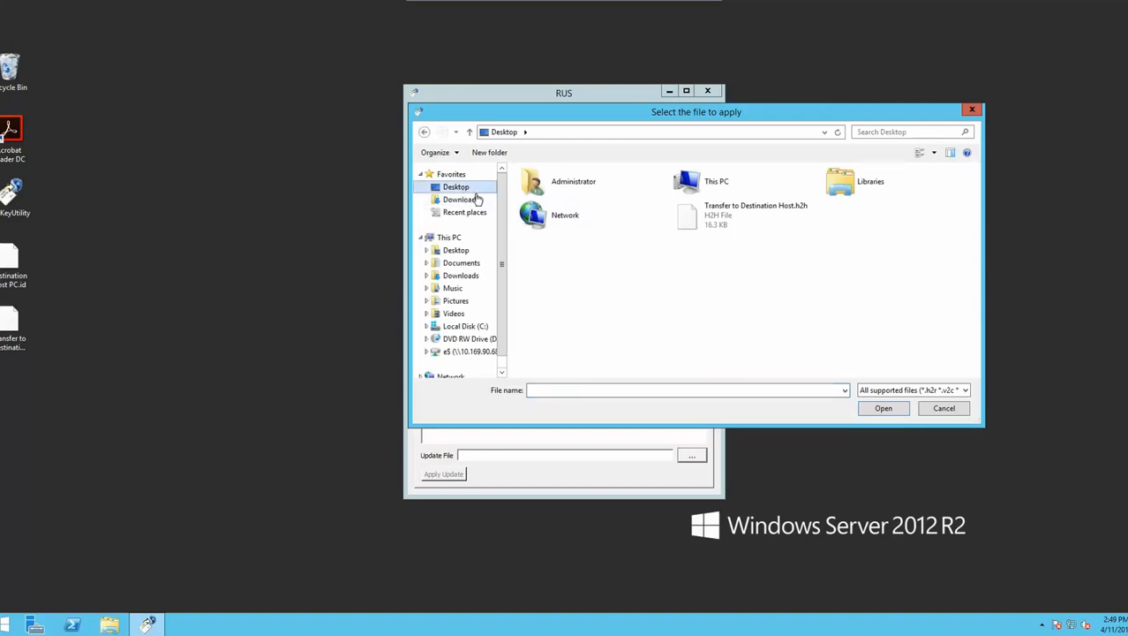
{"action": "left_click", "coordinate": [756, 215]}
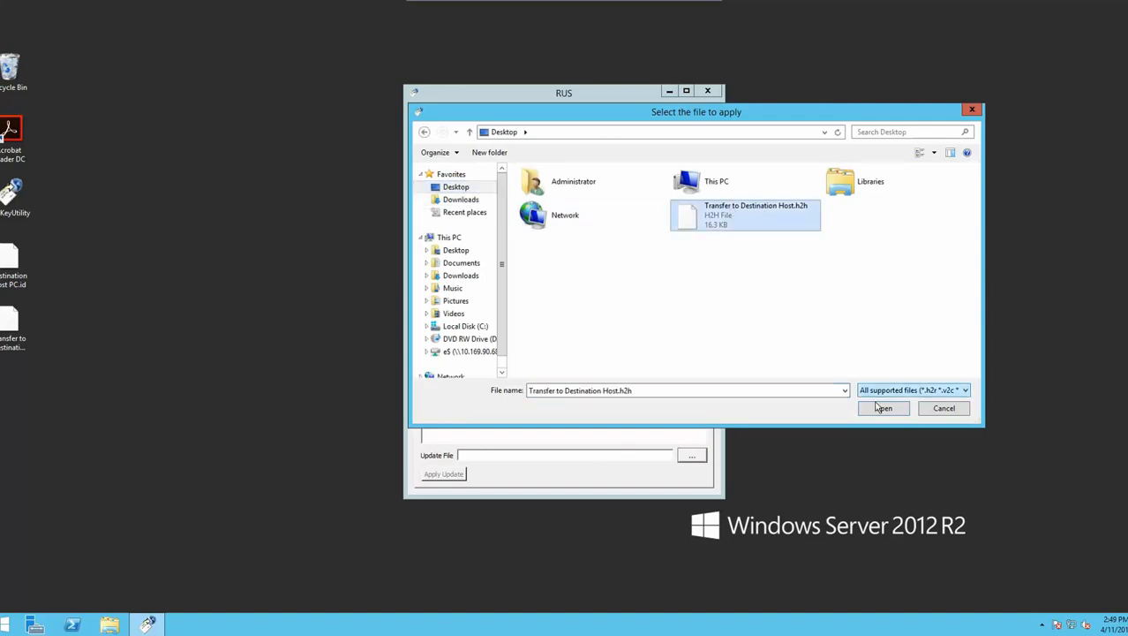
{"action": "left_click", "coordinate": [883, 407]}
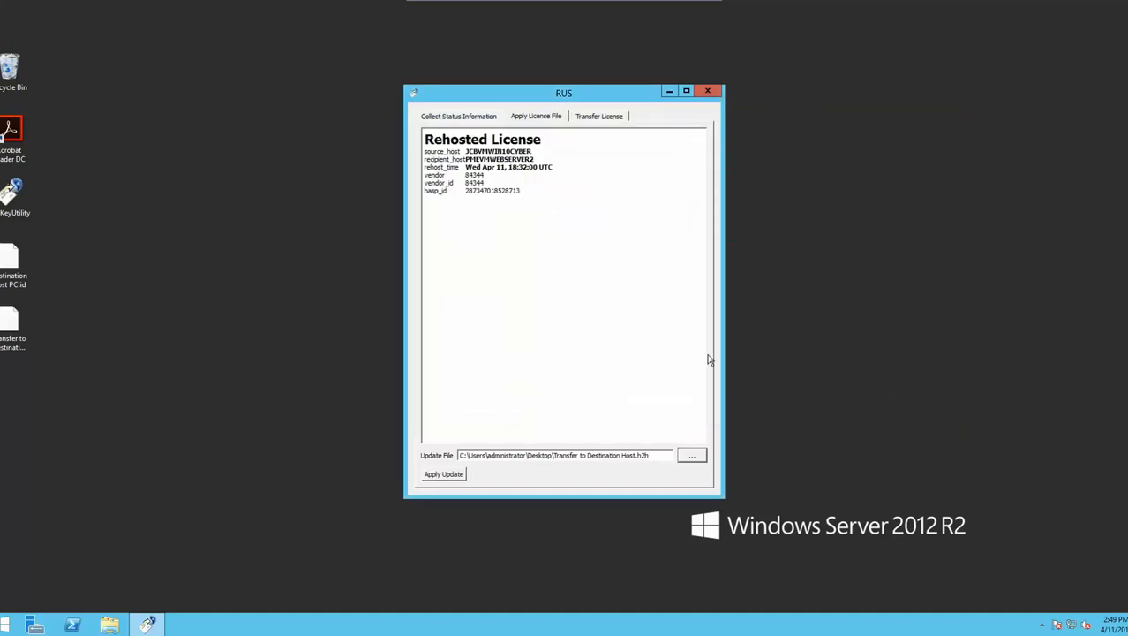
{"action": "mouse_move", "coordinate": [586, 247]}
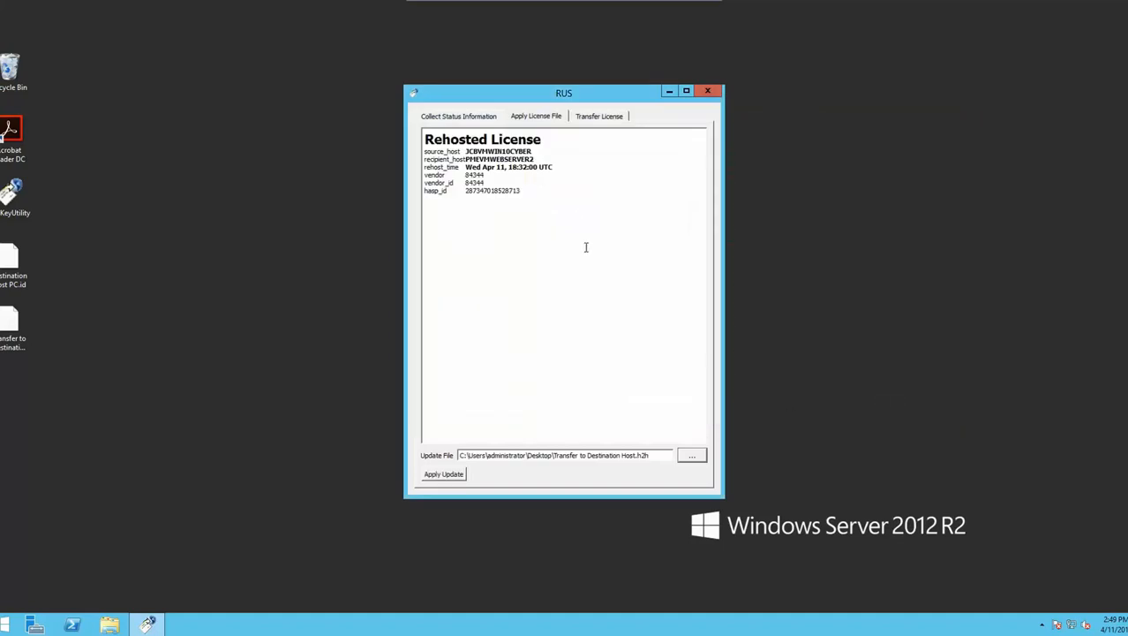
{"action": "mouse_move", "coordinate": [576, 206]}
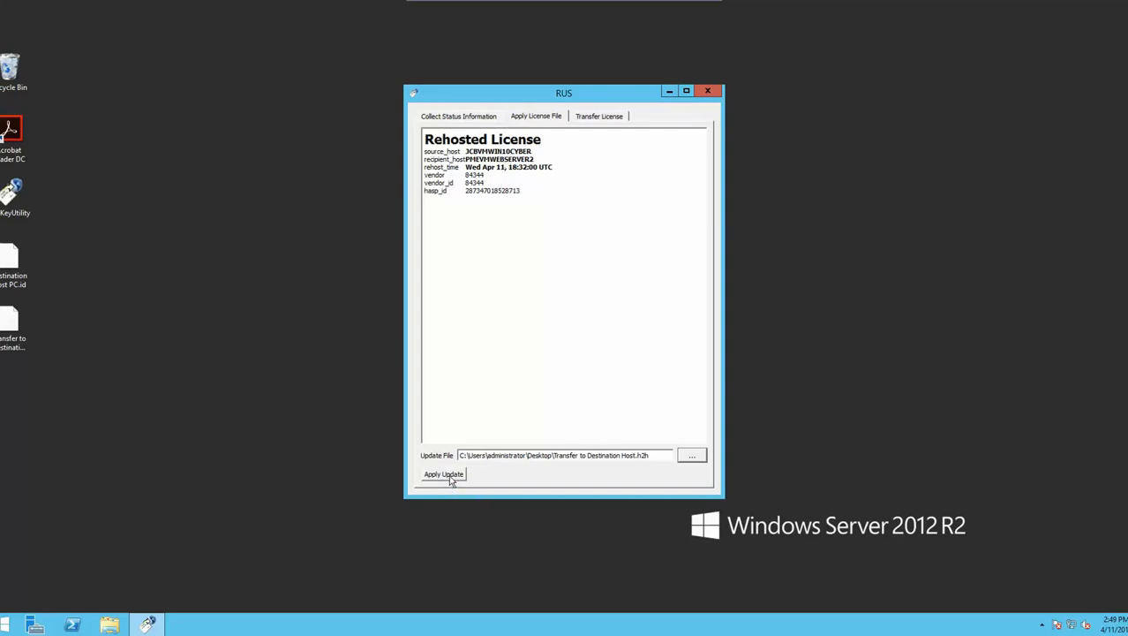
{"action": "mouse_move", "coordinate": [443, 473]}
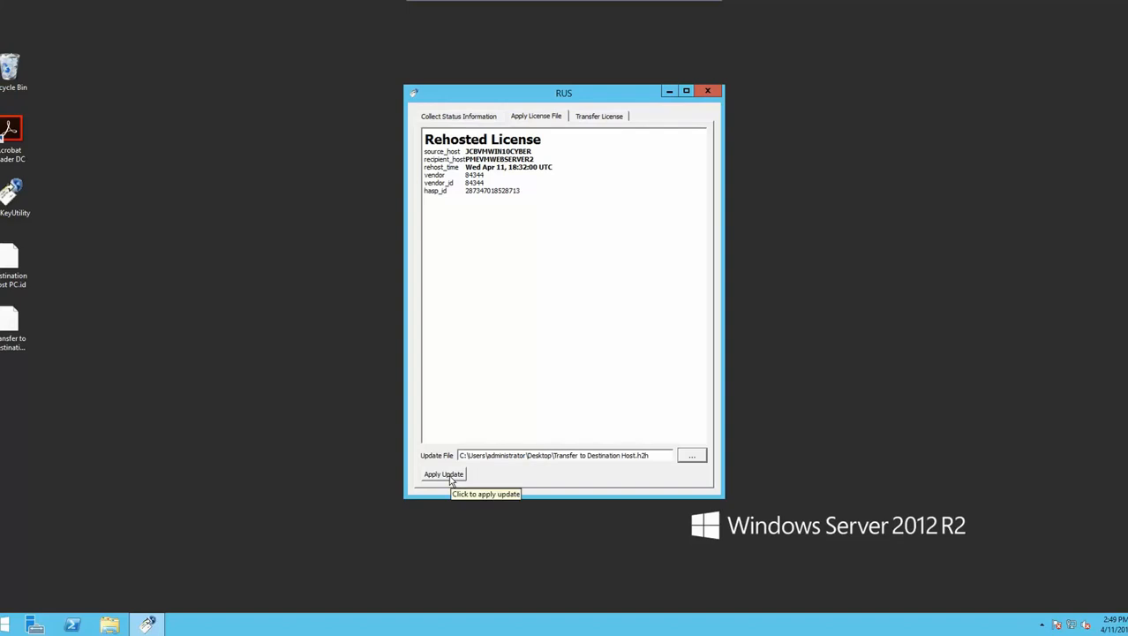
- Apply the update so RUS reports 'Update written successfully', completing the rehost on the server
{"action": "left_click", "coordinate": [443, 474]}
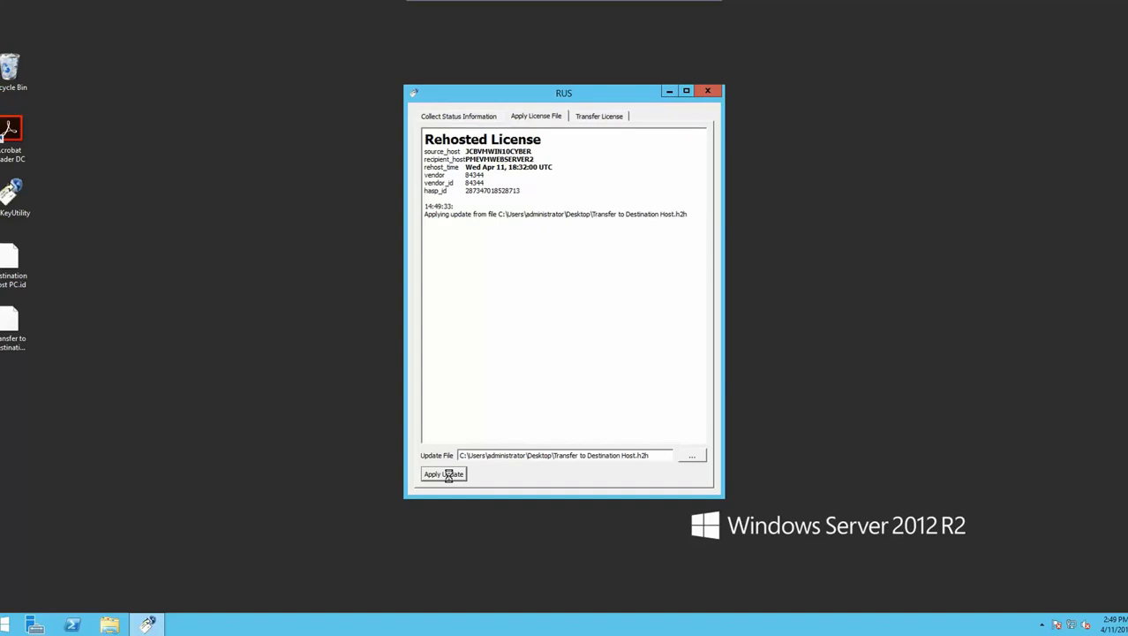
{"action": "left_click", "coordinate": [444, 473]}
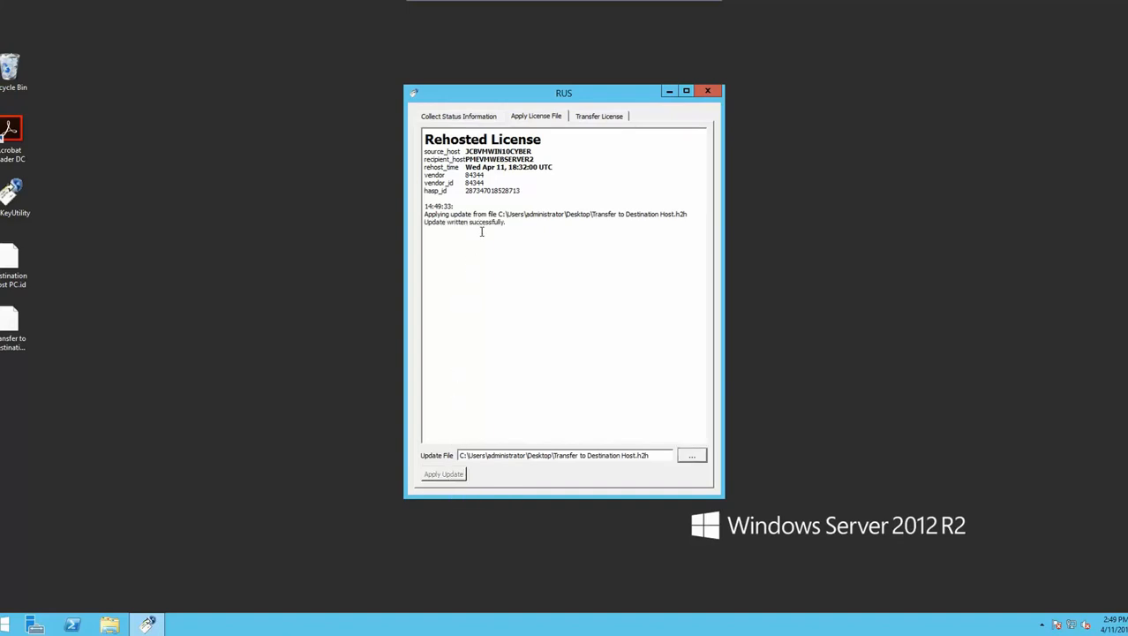
{"action": "mouse_move", "coordinate": [689, 307]}
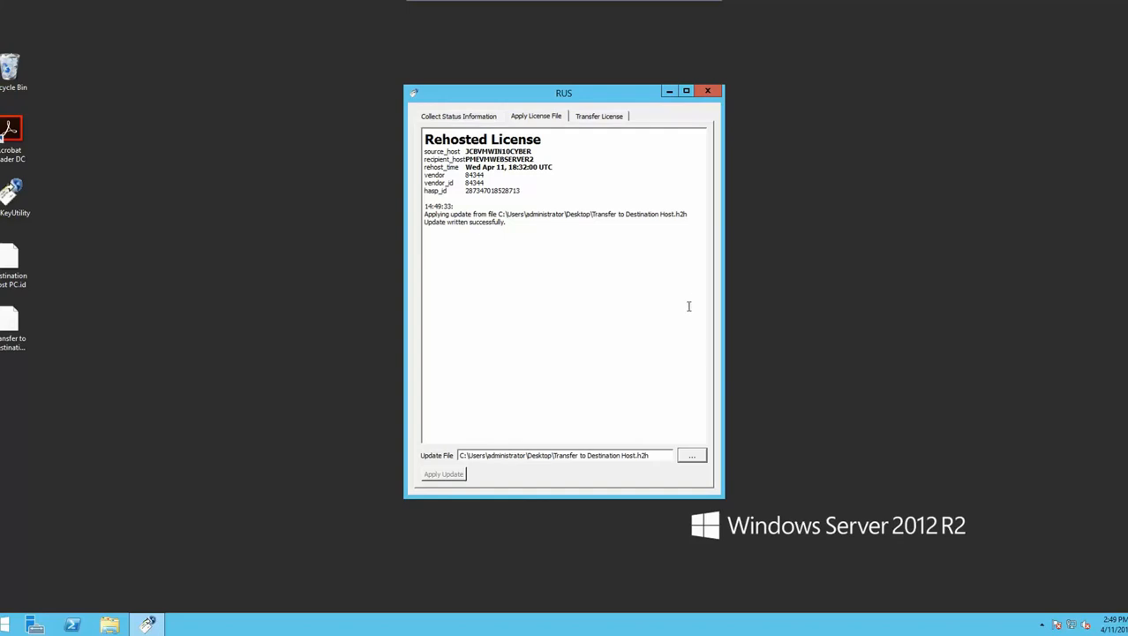
{"action": "mouse_move", "coordinate": [727, 92]}
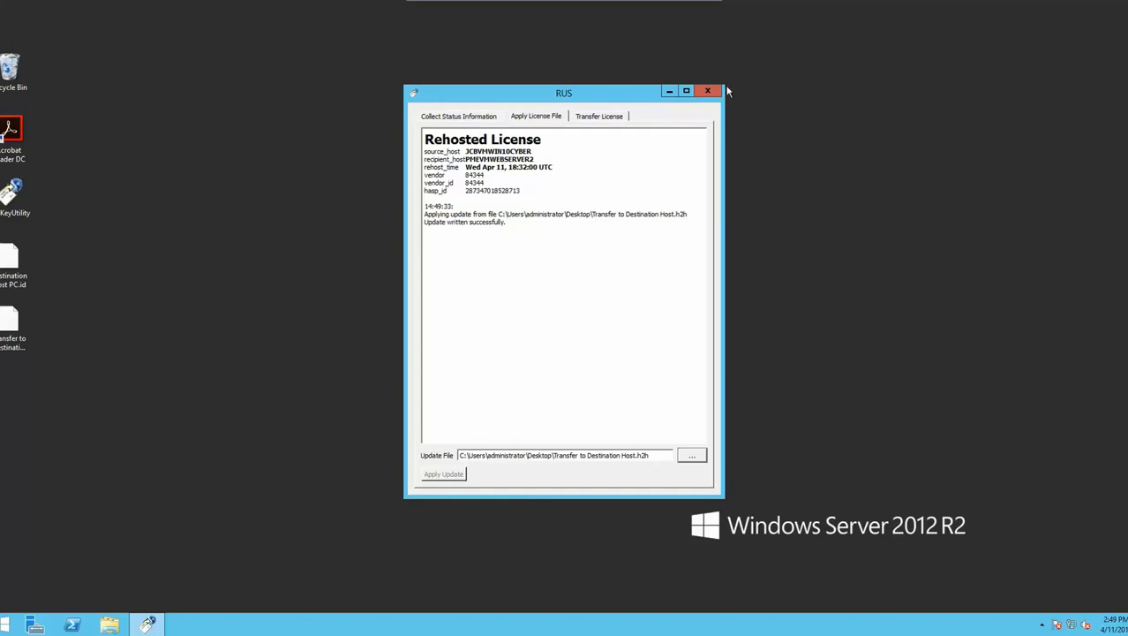